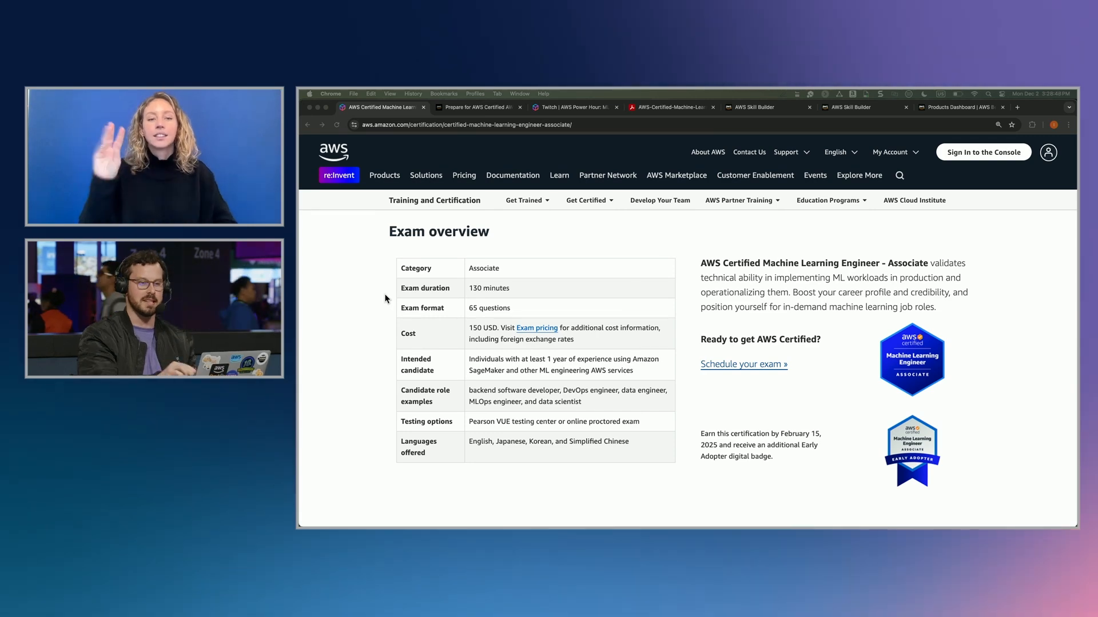
- Scroll past the Exam overview to the numbered Prepare for the exam steps
{"action": "scroll", "scroll_direction": "down", "scroll_amount": 3}
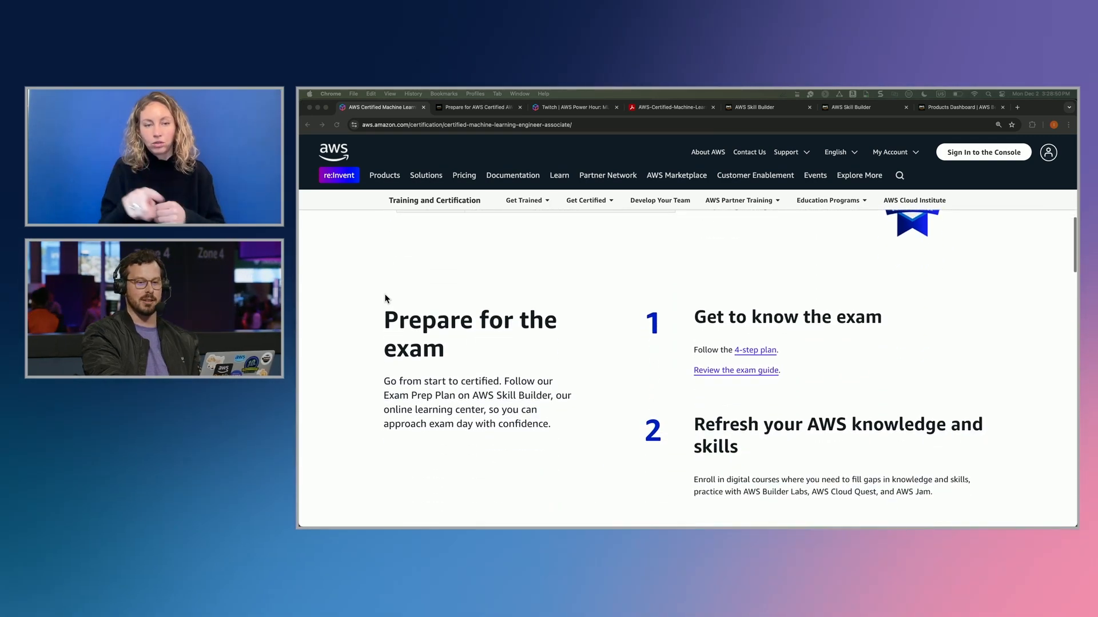
{"action": "scroll", "scroll_direction": "down", "scroll_amount": 3}
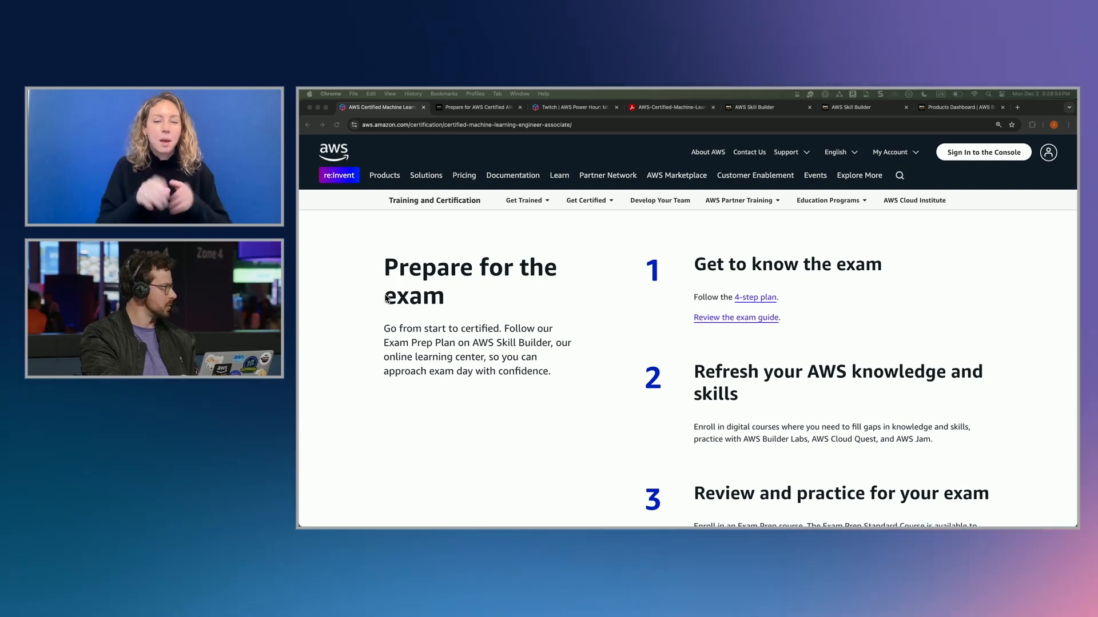
{"action": "scroll", "scroll_direction": "down", "scroll_amount": 3}
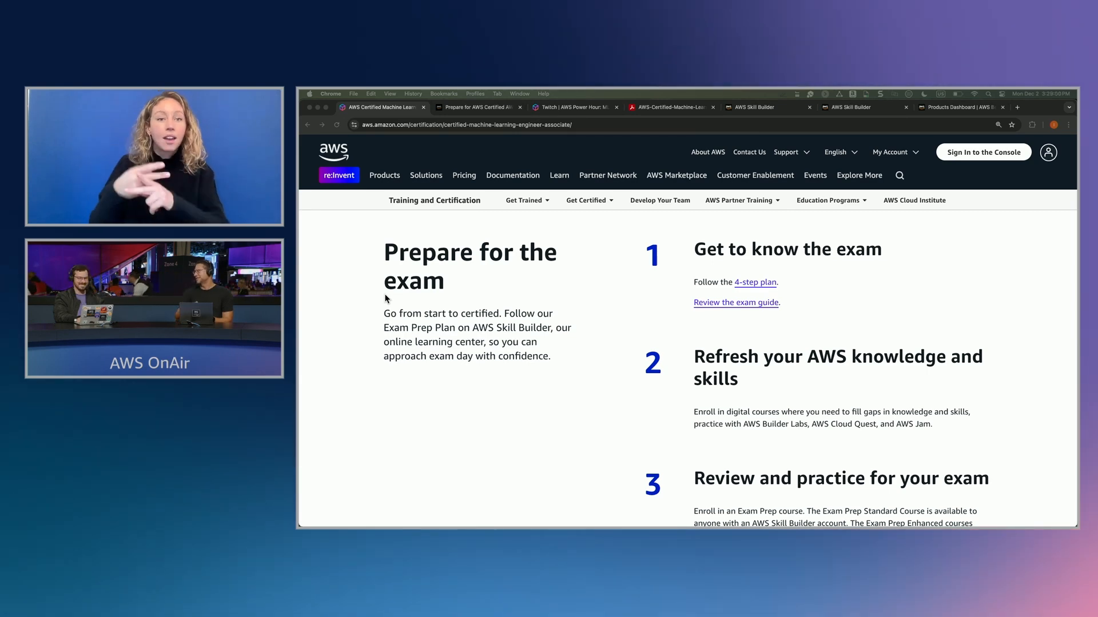
{"action": "scroll", "scroll_direction": "down", "scroll_amount": 3}
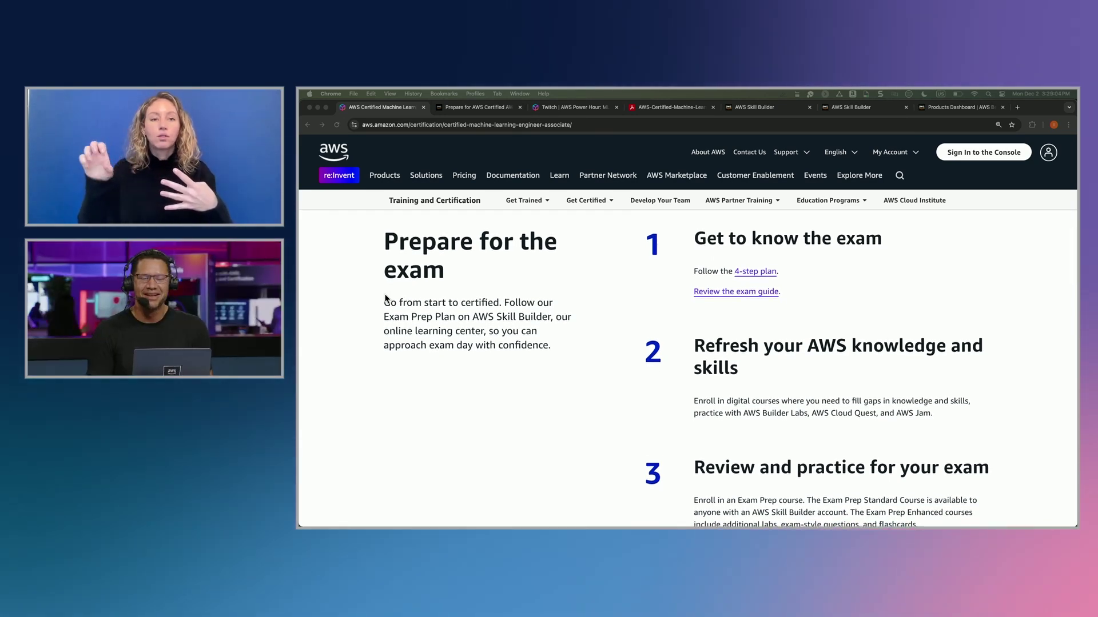
{"action": "scroll", "scroll_direction": "down", "scroll_amount": 3}
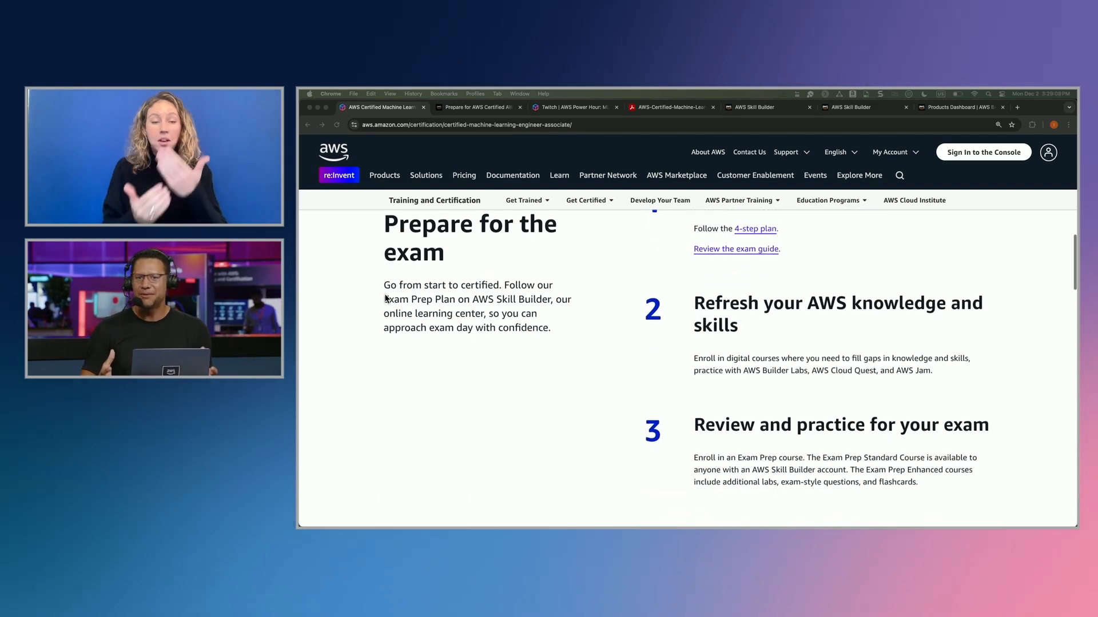
{"action": "scroll", "scroll_direction": "down", "scroll_amount": 3}
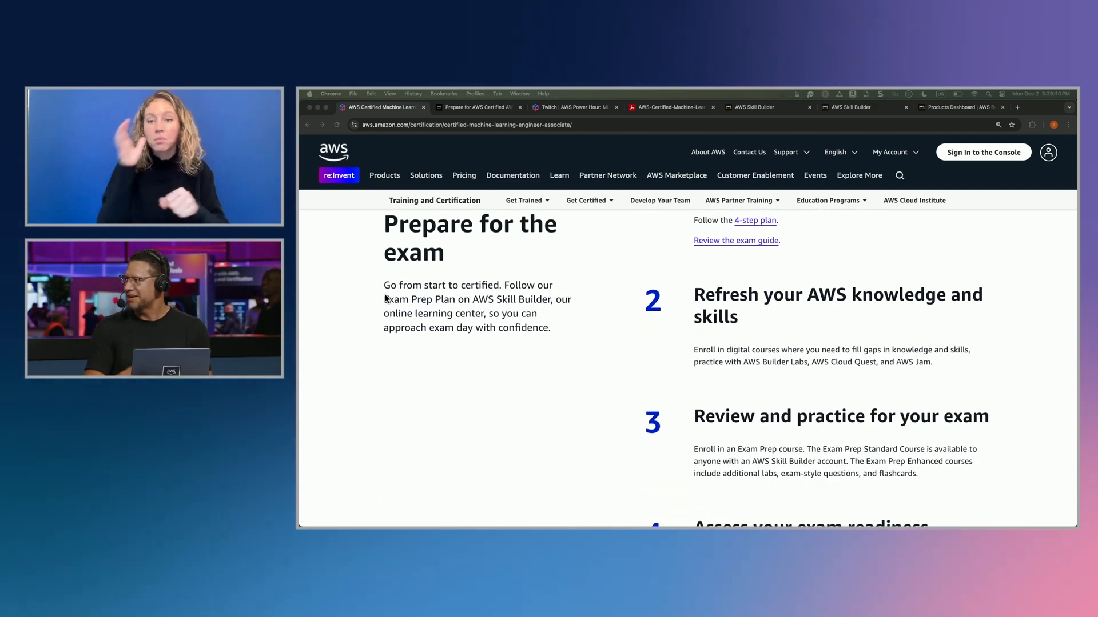
{"action": "scroll", "scroll_direction": "down", "scroll_amount": 3}
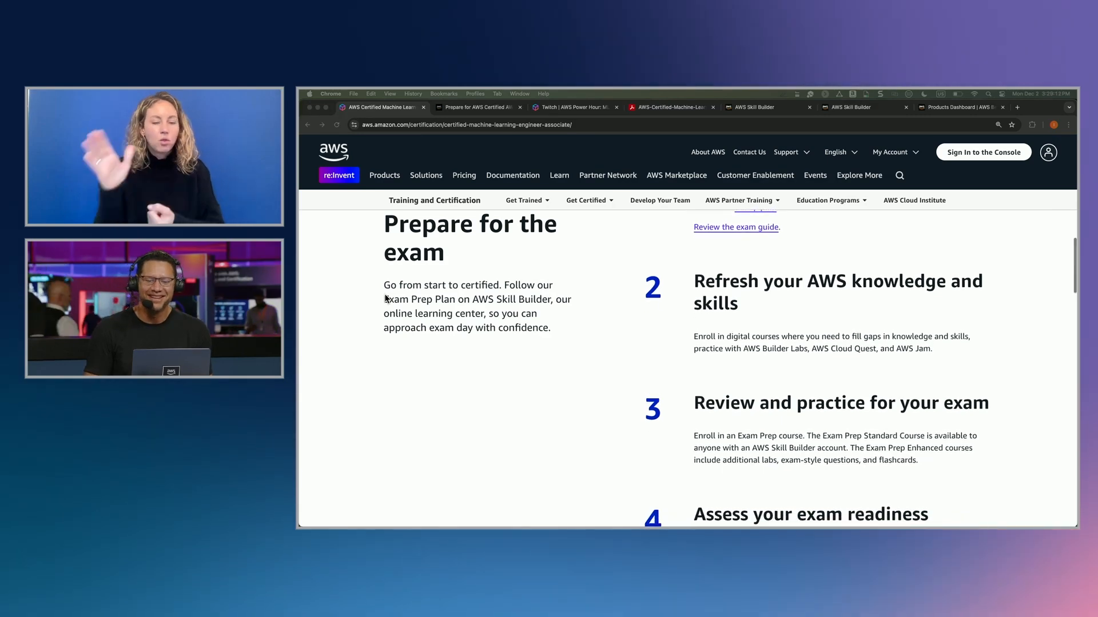
{"action": "scroll", "scroll_direction": "down", "scroll_amount": 3}
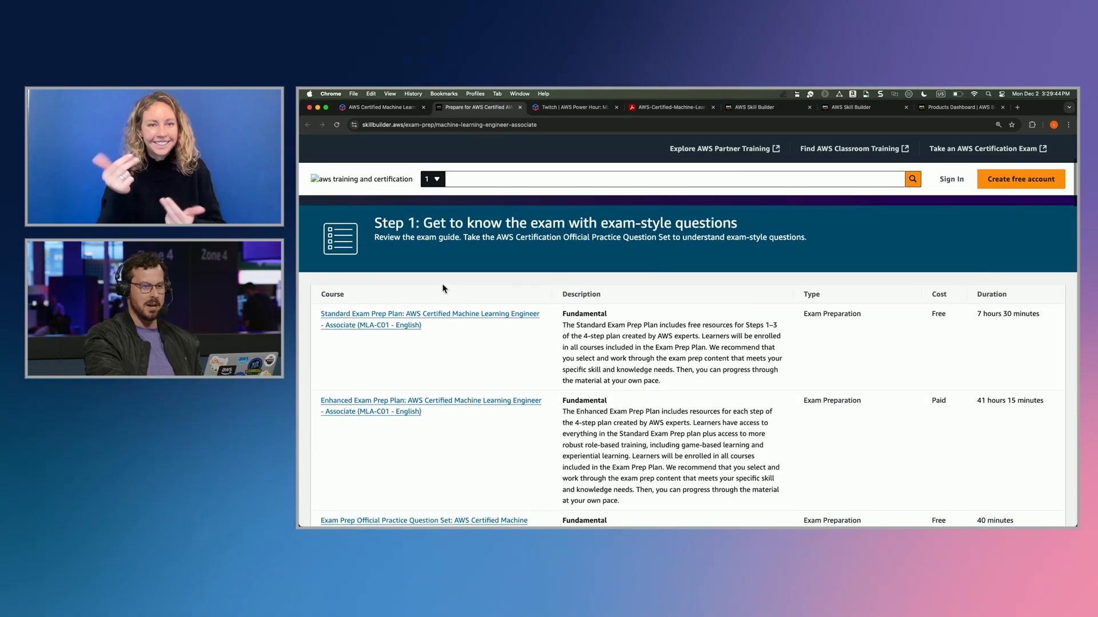
{"action": "scroll", "scroll_direction": "up", "scroll_amount": 3}
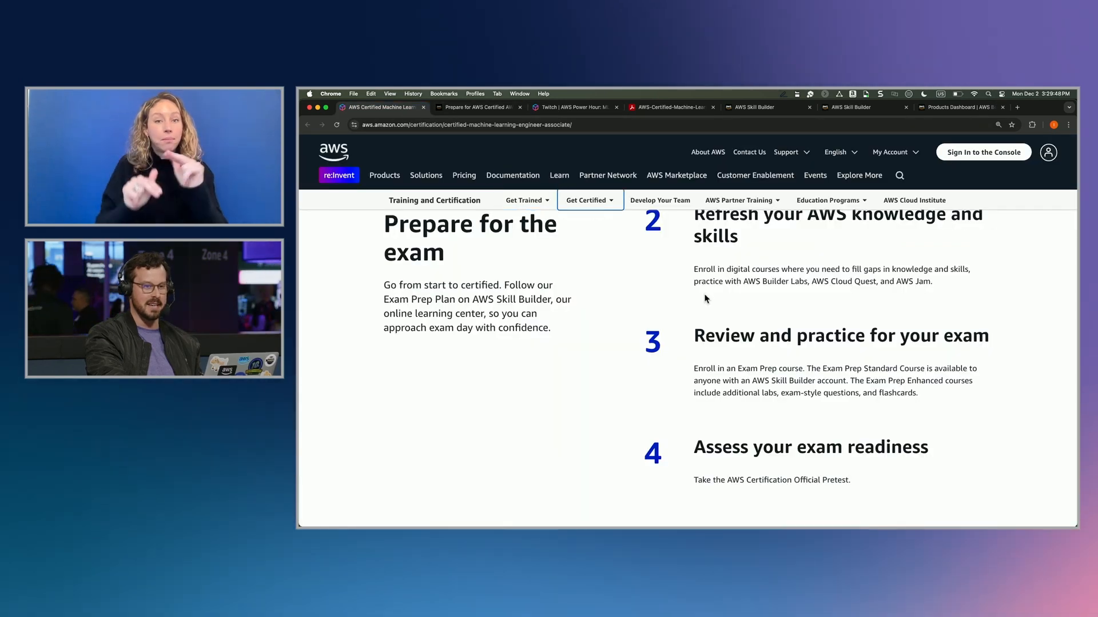
{"action": "scroll", "scroll_direction": "up", "scroll_amount": 3}
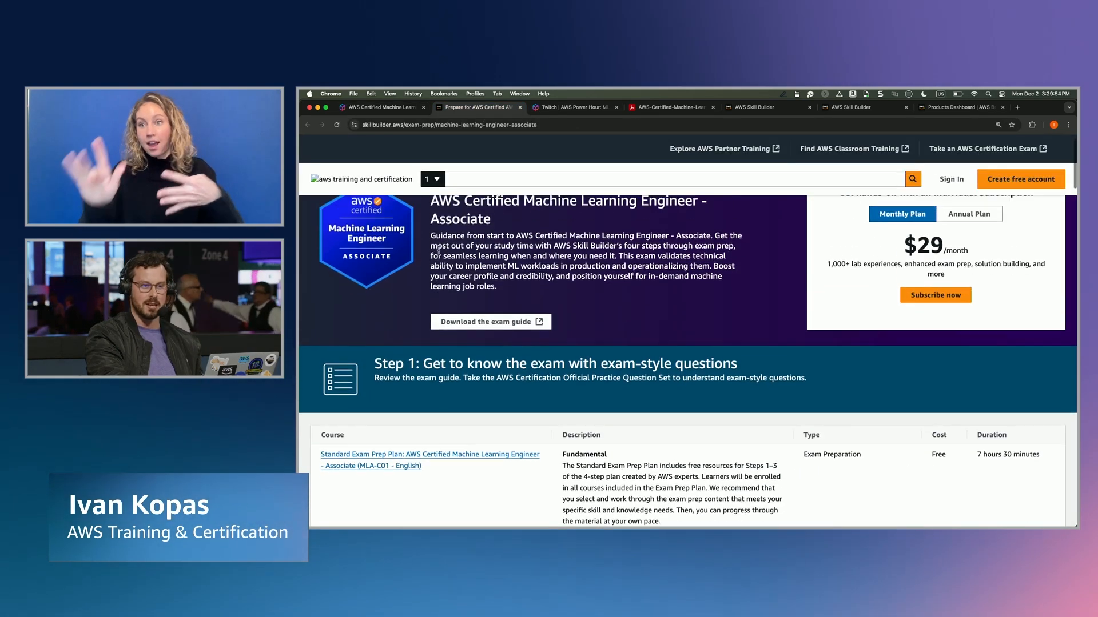
{"action": "scroll", "scroll_direction": "up", "scroll_amount": 3}
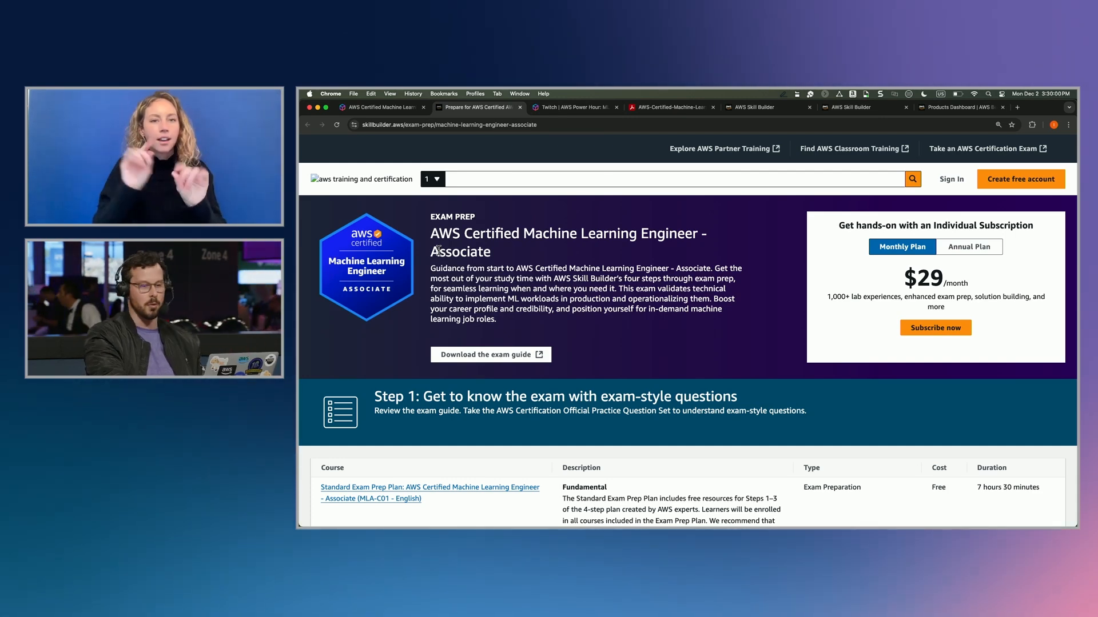
{"action": "scroll", "scroll_direction": "down", "scroll_amount": 3}
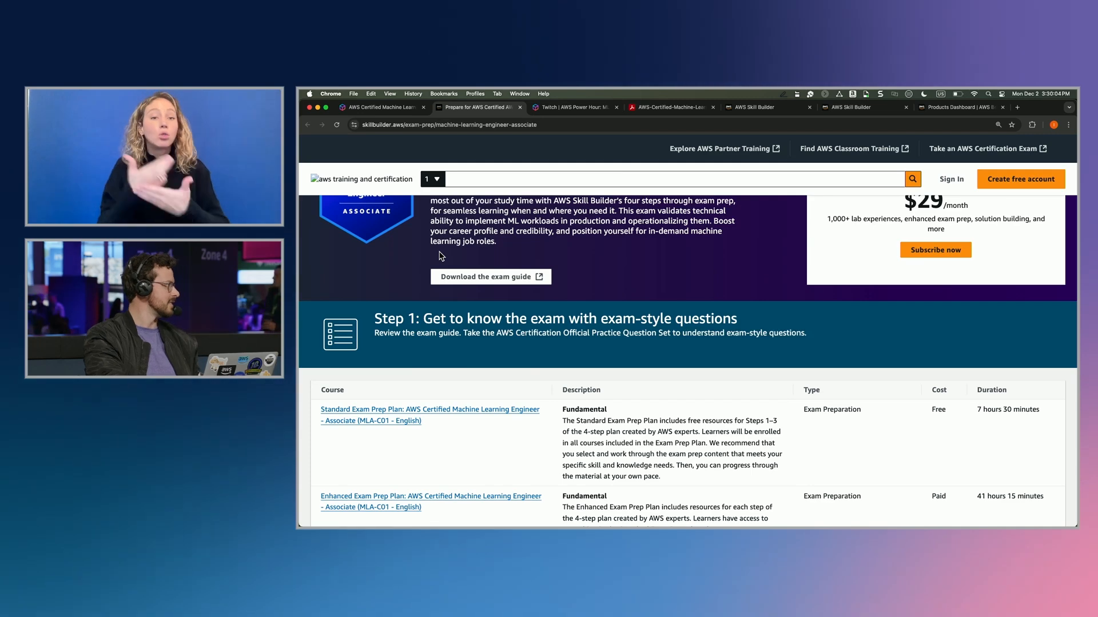
{"action": "scroll", "scroll_direction": "down", "scroll_amount": 3}
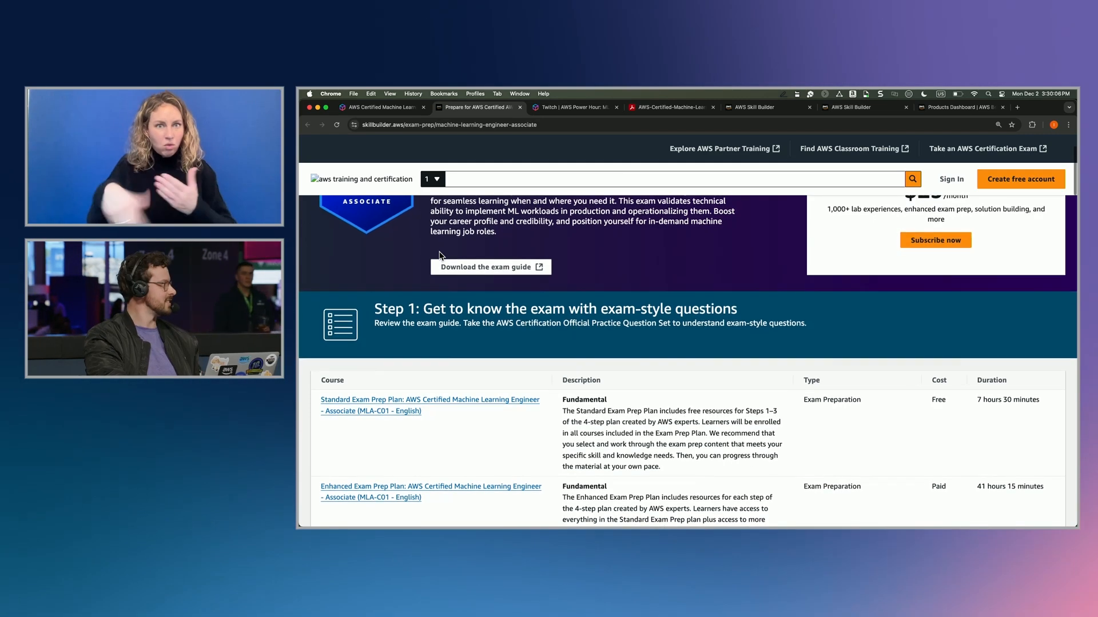
{"action": "scroll", "scroll_direction": "down", "scroll_amount": 3}
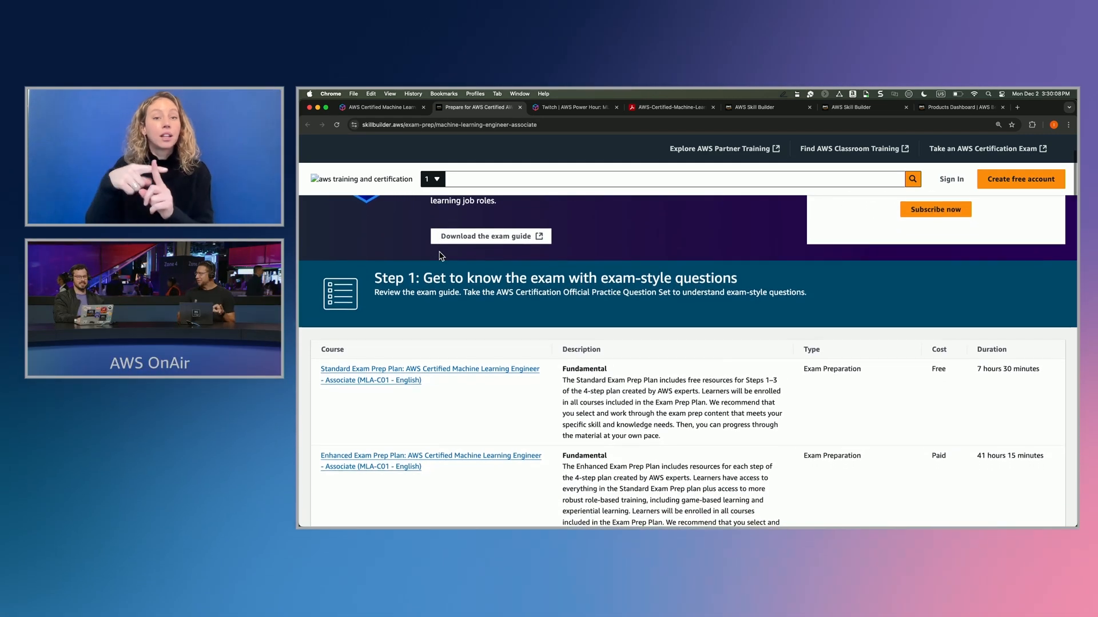
{"action": "scroll", "scroll_direction": "down", "scroll_amount": 3}
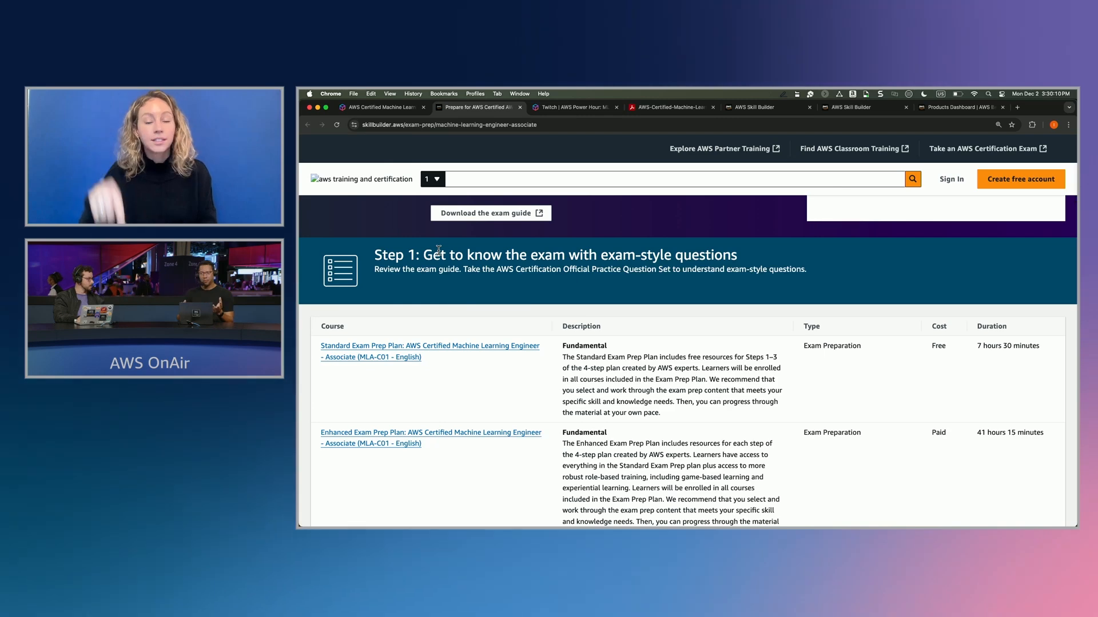
{"action": "scroll", "scroll_direction": "down", "scroll_amount": 3}
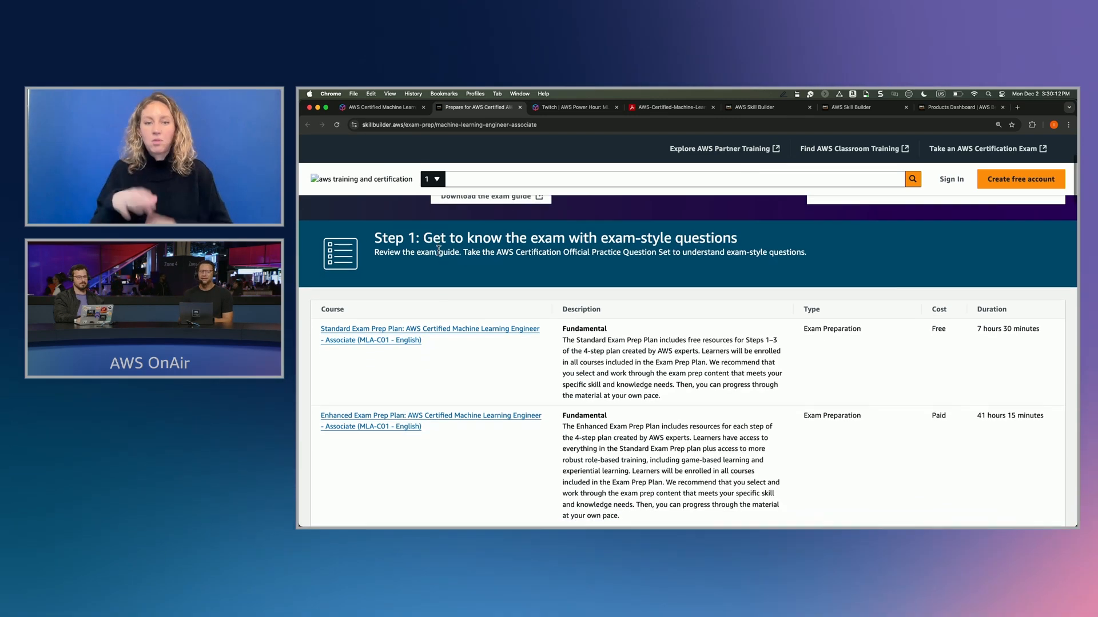
{"action": "scroll", "scroll_direction": "down", "scroll_amount": 3}
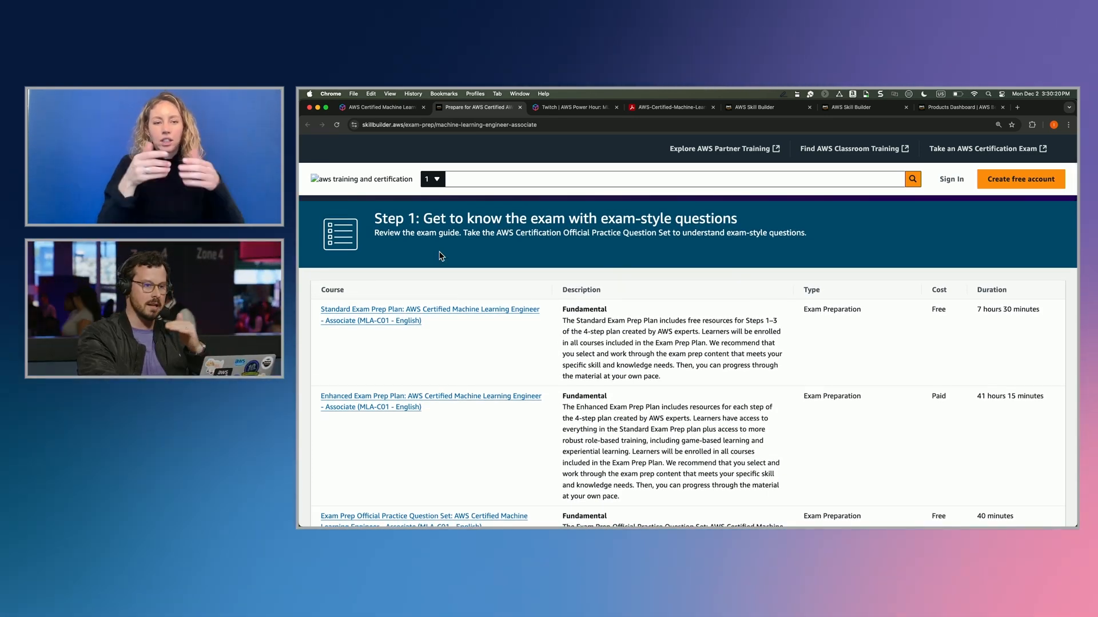
{"action": "scroll", "scroll_direction": "down", "scroll_amount": 3}
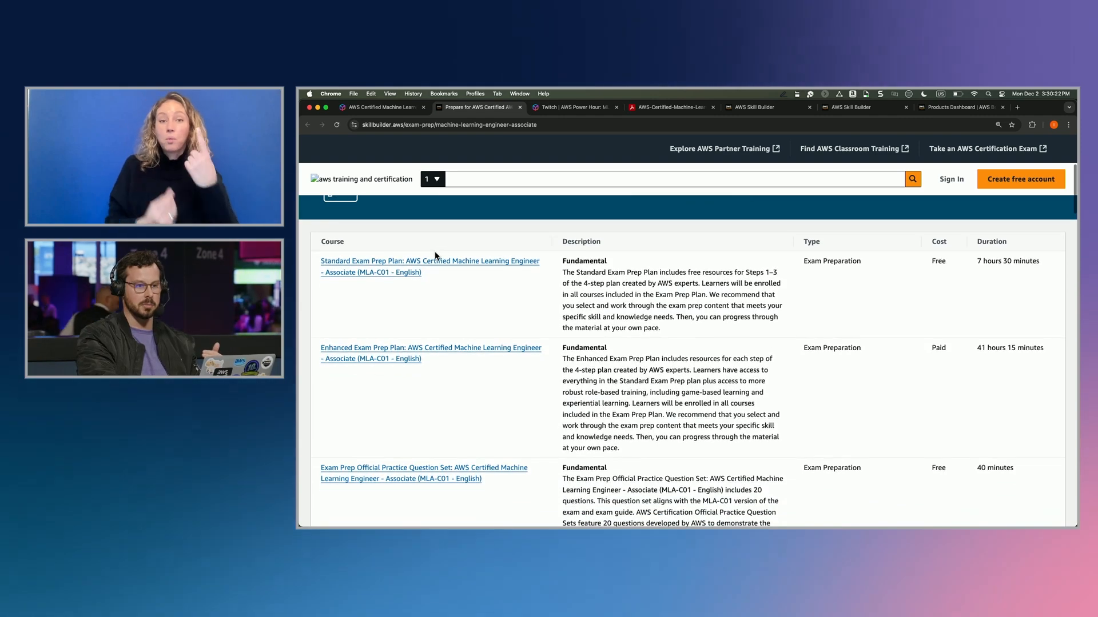
{"action": "scroll", "scroll_direction": "down", "scroll_amount": 3}
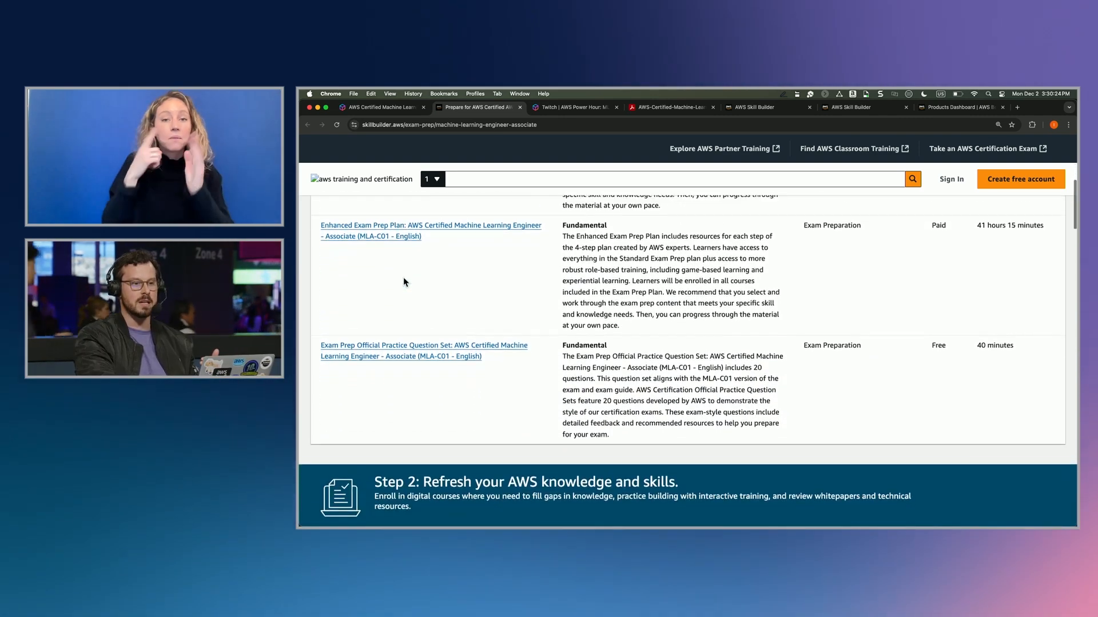
{"action": "scroll", "scroll_direction": "down", "scroll_amount": 3}
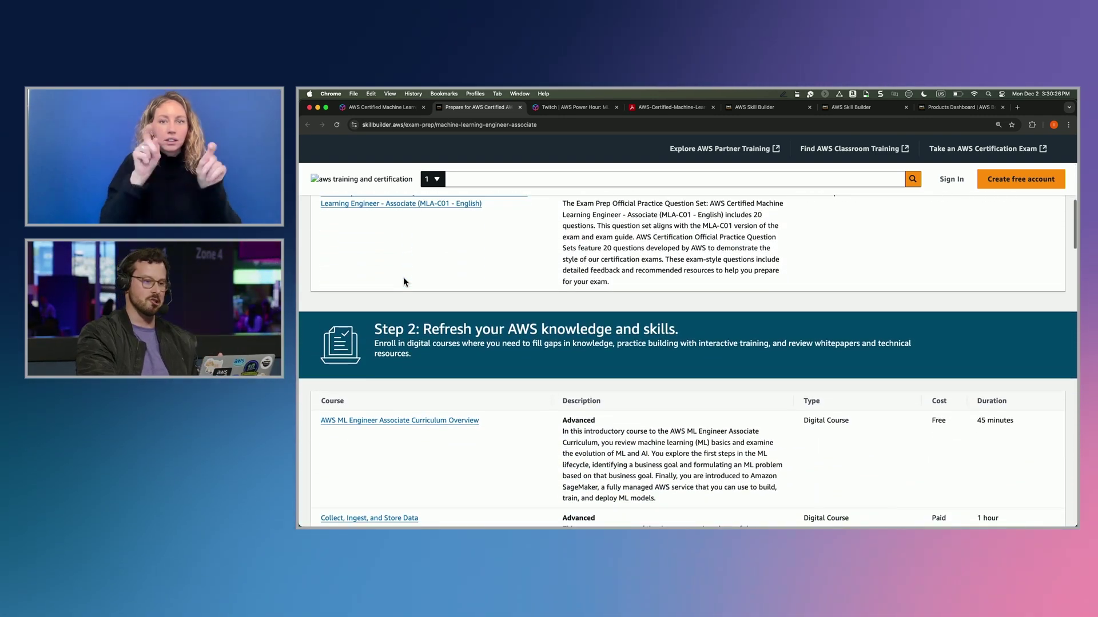
{"action": "scroll", "scroll_direction": "down", "scroll_amount": 3}
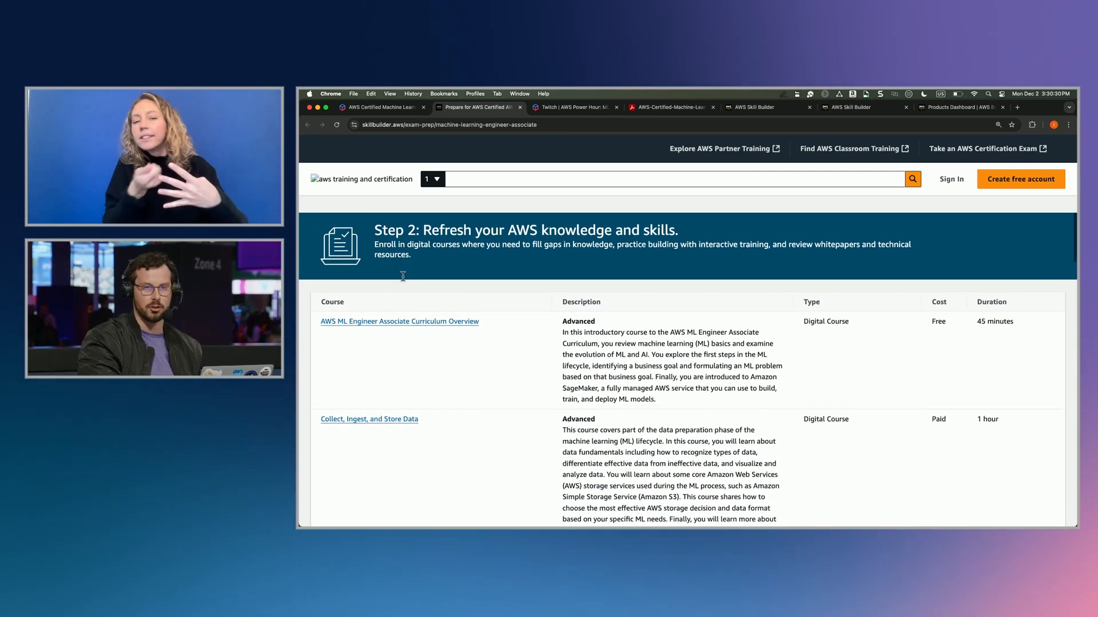
{"action": "scroll", "scroll_direction": "up", "scroll_amount": 3}
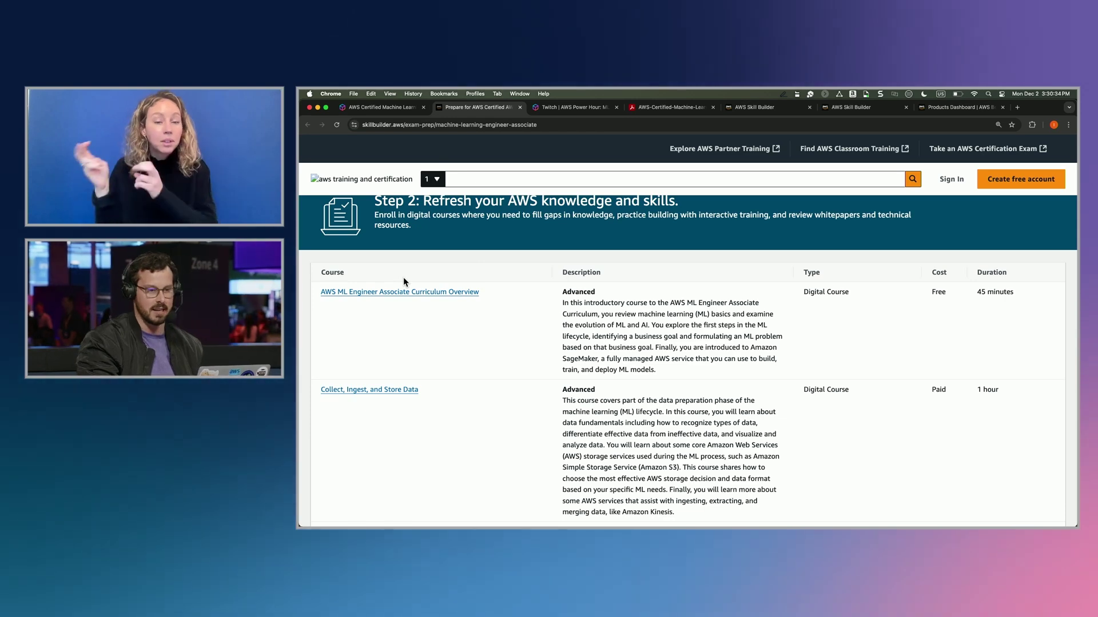
{"action": "scroll", "scroll_direction": "down", "scroll_amount": 3}
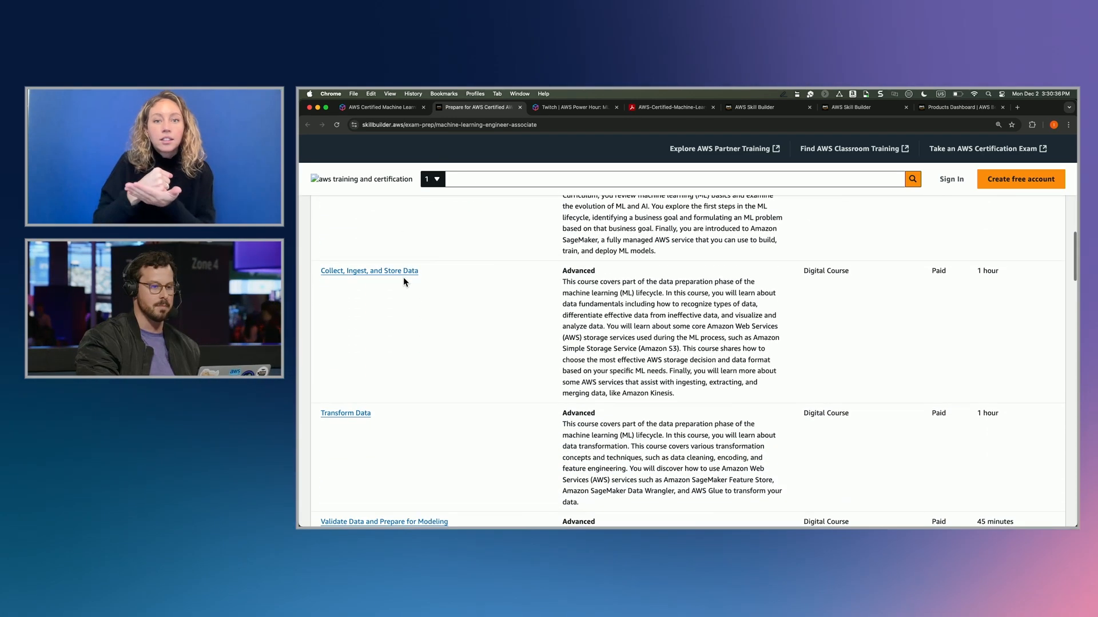
{"action": "scroll", "scroll_direction": "down", "scroll_amount": 3}
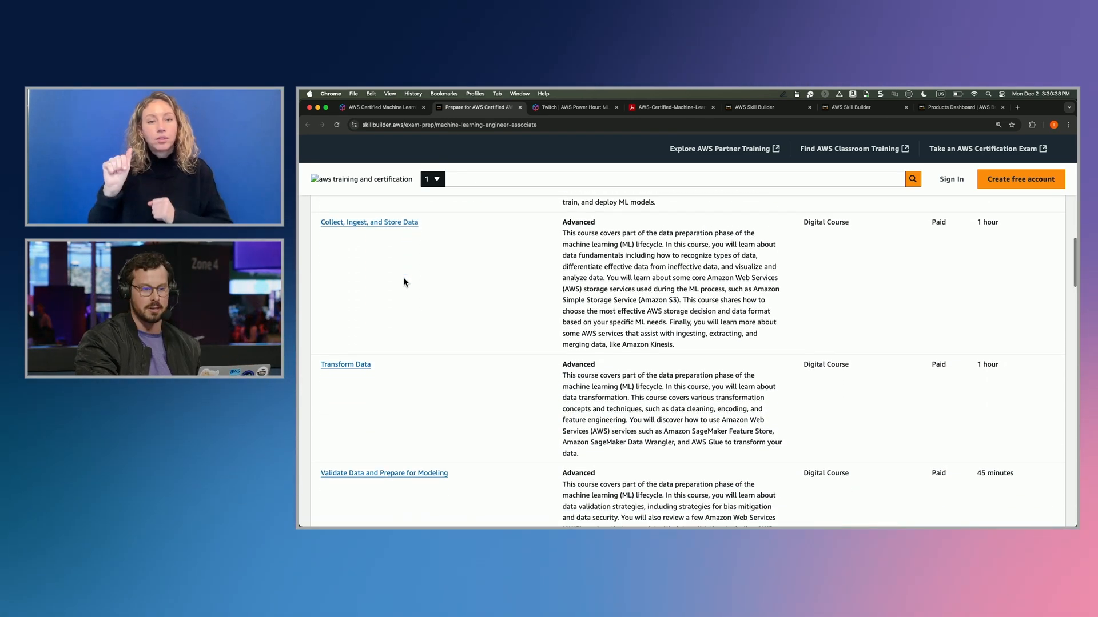
{"action": "scroll", "scroll_direction": "down", "scroll_amount": 3}
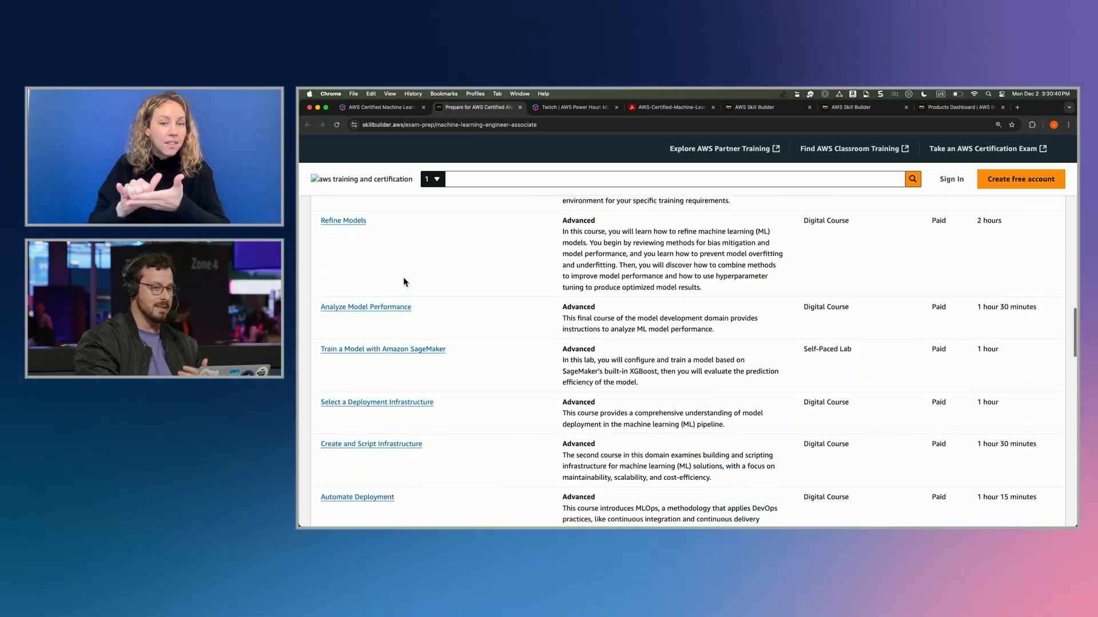
{"action": "scroll", "scroll_direction": "down", "scroll_amount": 3}
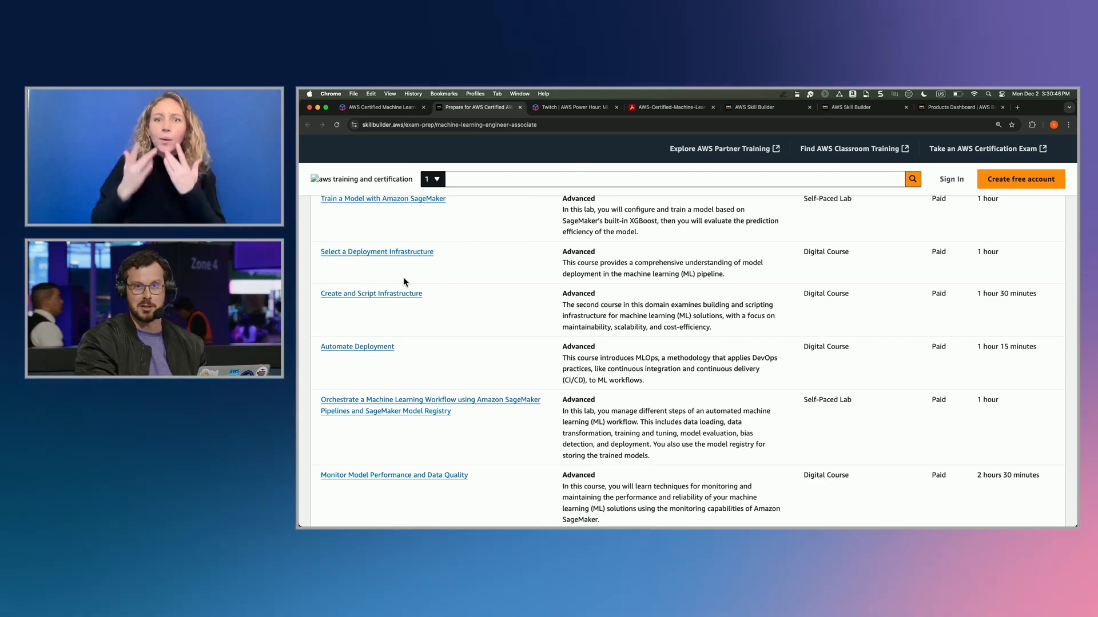
{"action": "scroll", "scroll_direction": "down", "scroll_amount": 3}
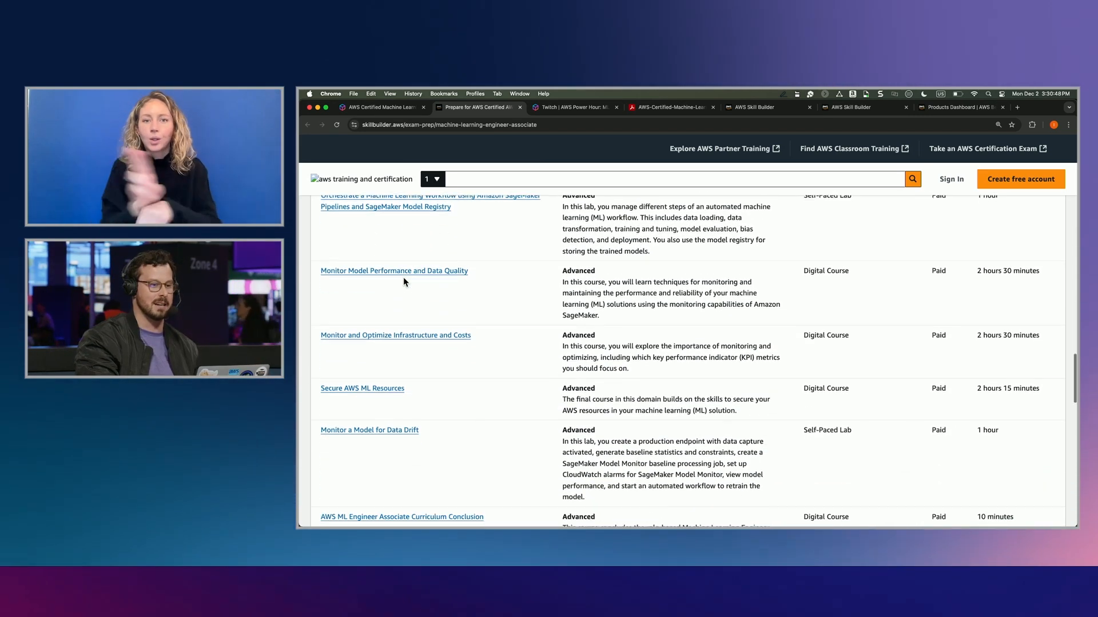
{"action": "scroll", "scroll_direction": "down", "scroll_amount": 3}
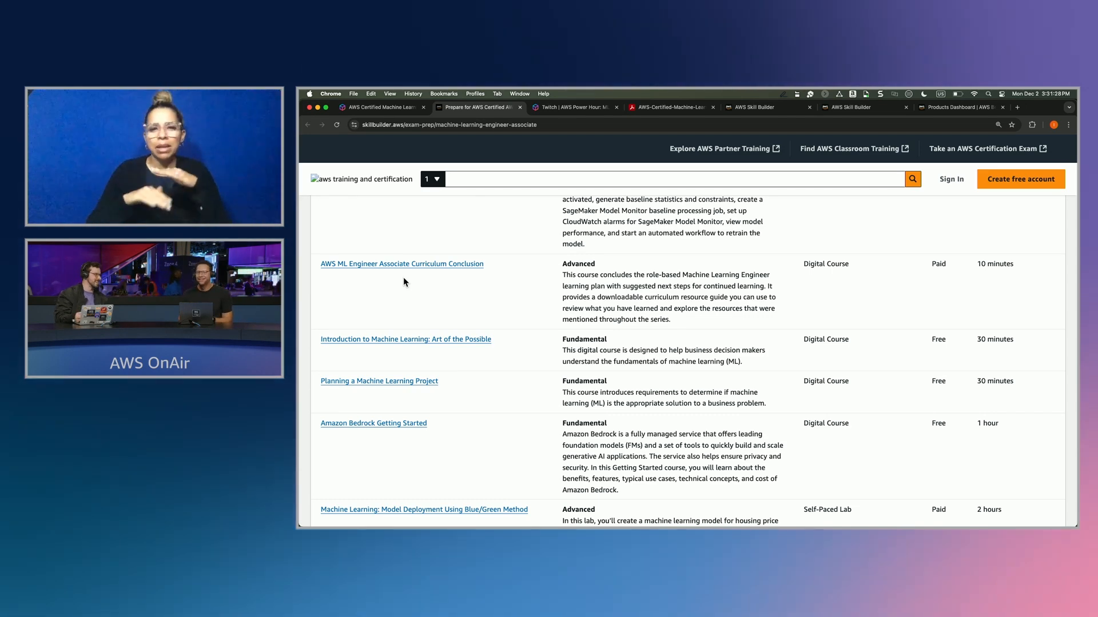
{"action": "mouse_move", "coordinate": [488, 252]}
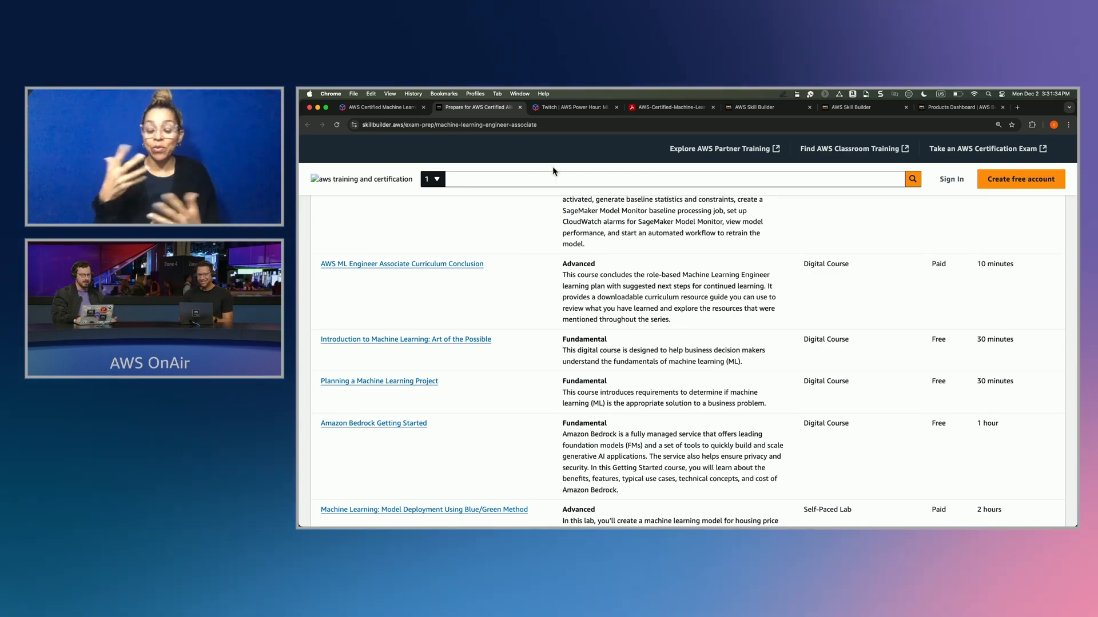
- Show the Power Hour: ML Engineer Associate schedule through Episode 6: Review & Practice
{"action": "left_click", "coordinate": [573, 107]}
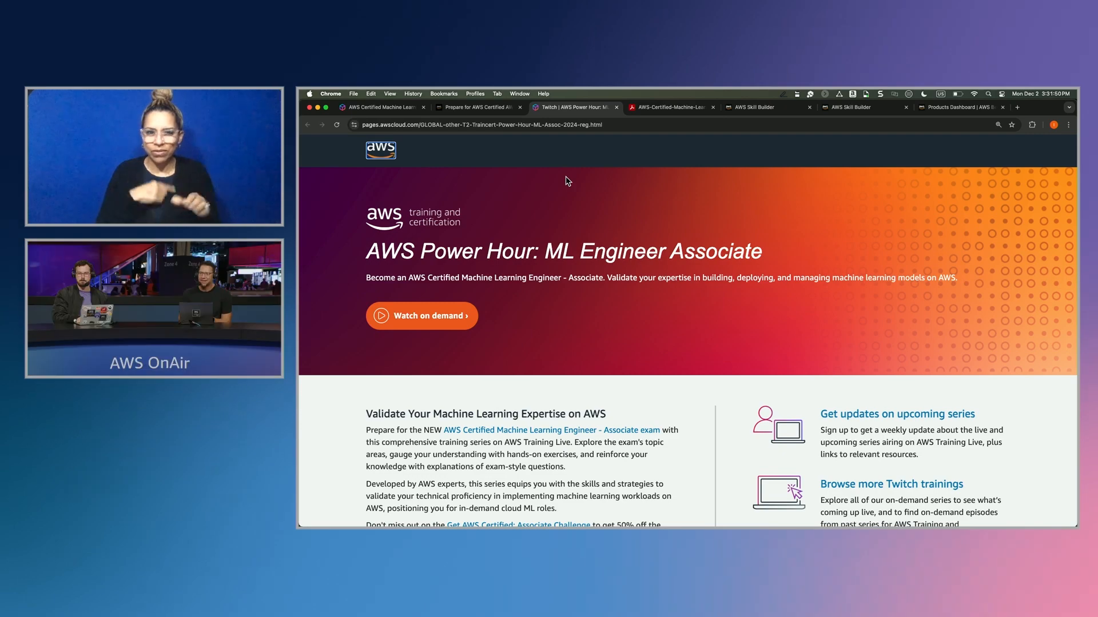
{"action": "scroll", "scroll_direction": "down", "scroll_amount": 3}
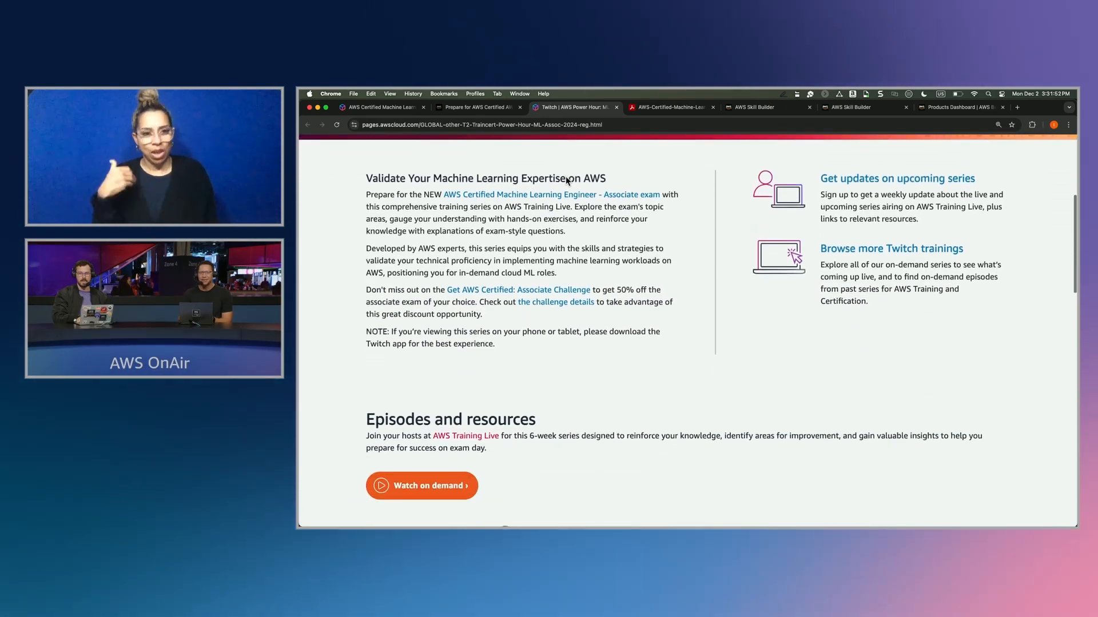
{"action": "scroll", "scroll_direction": "down", "scroll_amount": 3}
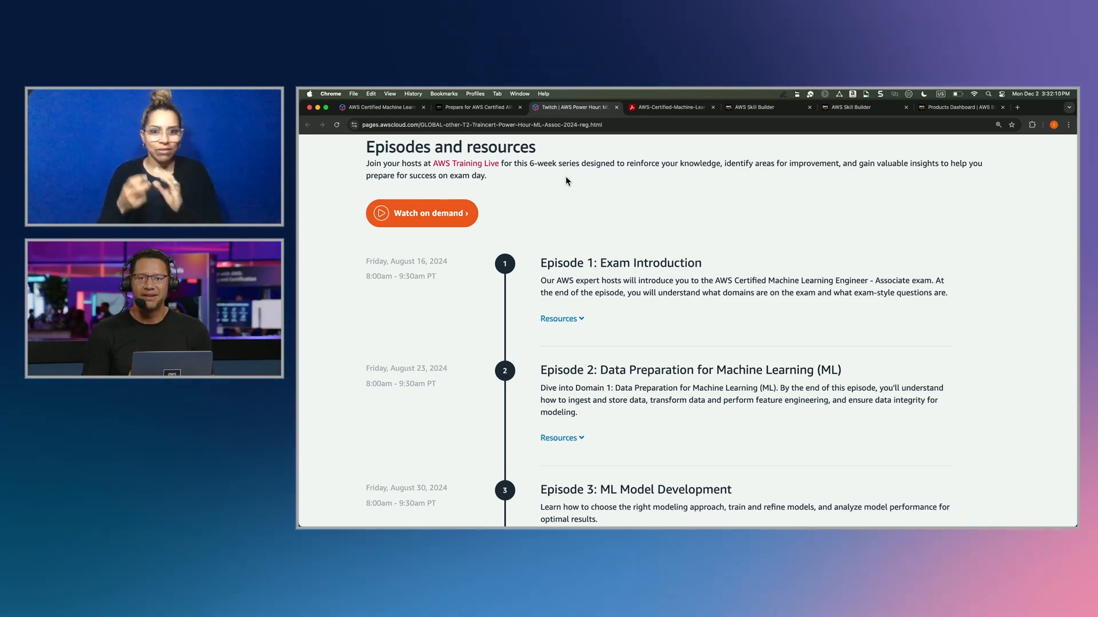
{"action": "scroll", "scroll_direction": "down", "scroll_amount": 3}
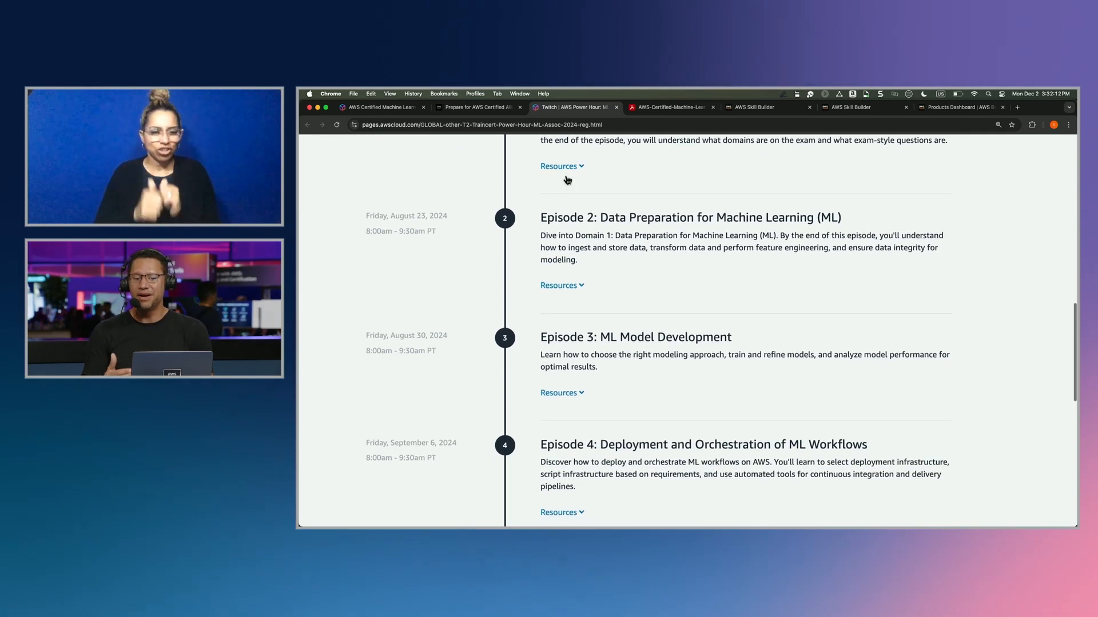
{"action": "scroll", "scroll_direction": "down", "scroll_amount": 3}
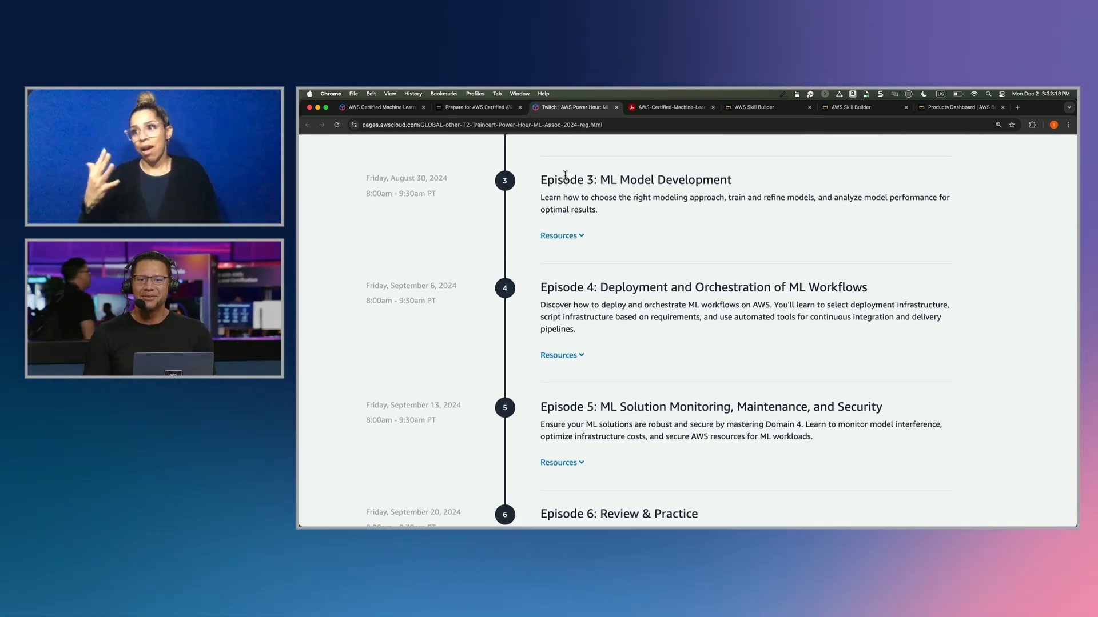
{"action": "scroll", "scroll_direction": "down", "scroll_amount": 3}
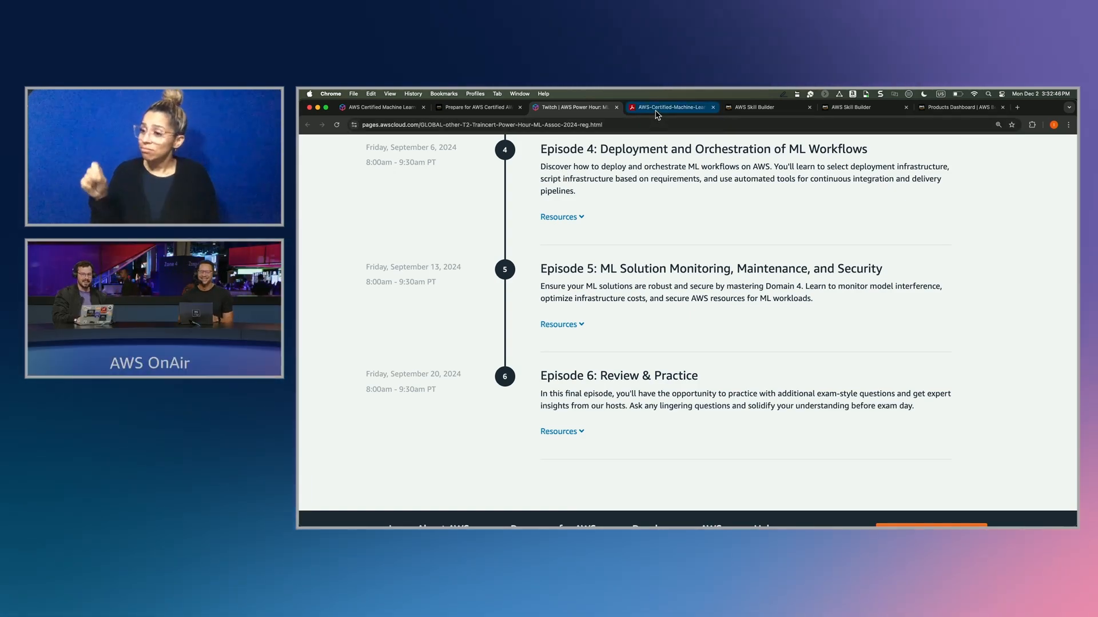
- Show the MLA-C01 Exam Guide PDF at its Exam content / Question types section
{"action": "left_click", "coordinate": [670, 108]}
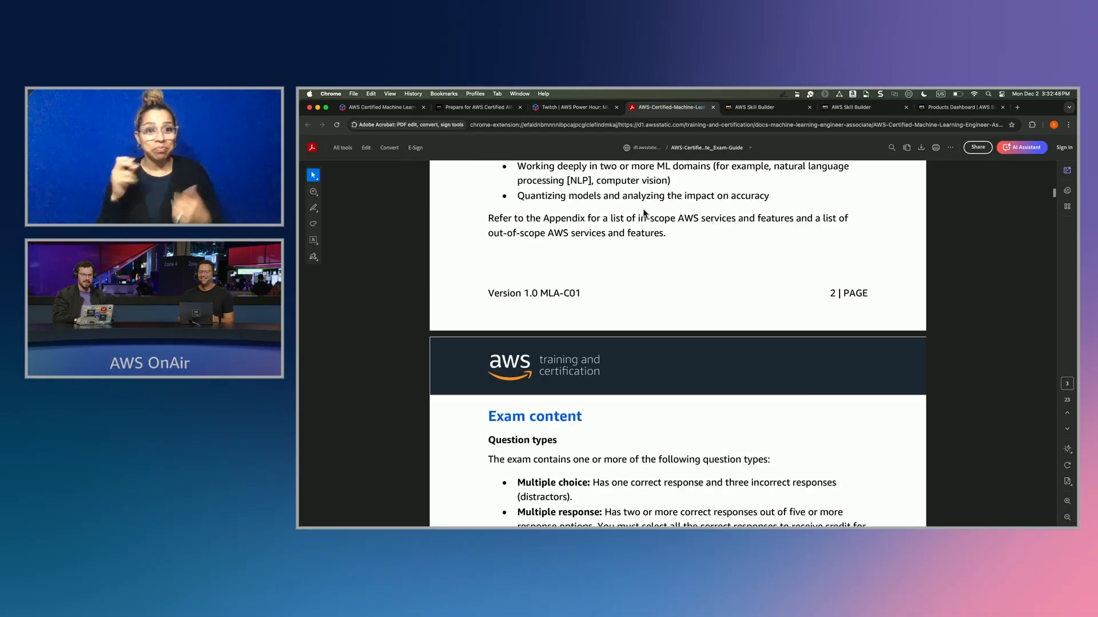
{"action": "scroll", "scroll_direction": "up", "scroll_amount": 3}
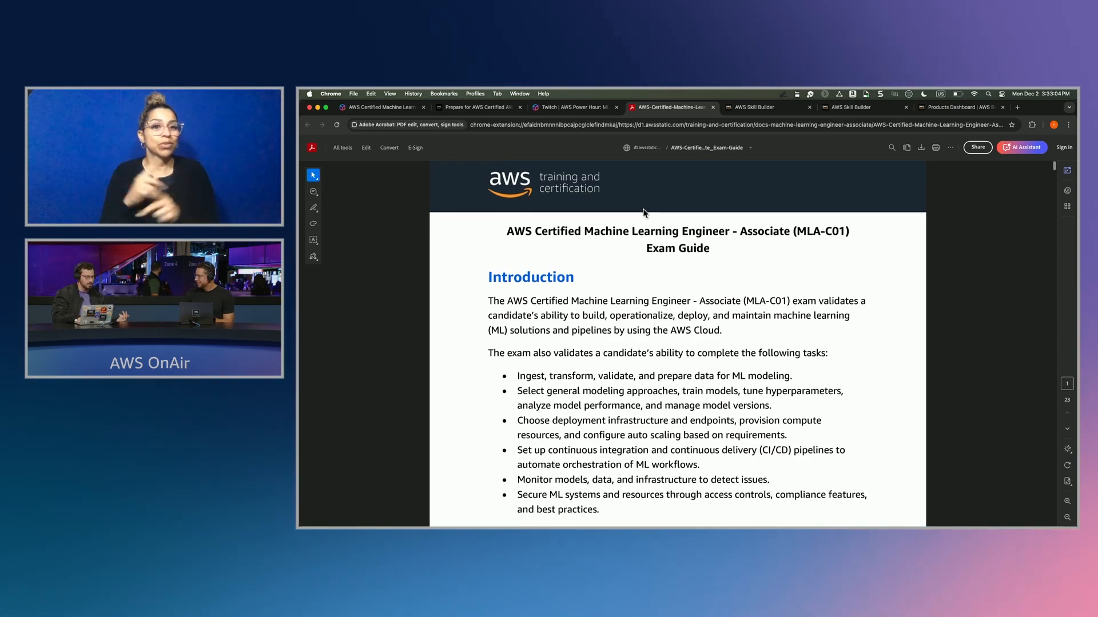
{"action": "scroll", "scroll_direction": "down", "scroll_amount": 3}
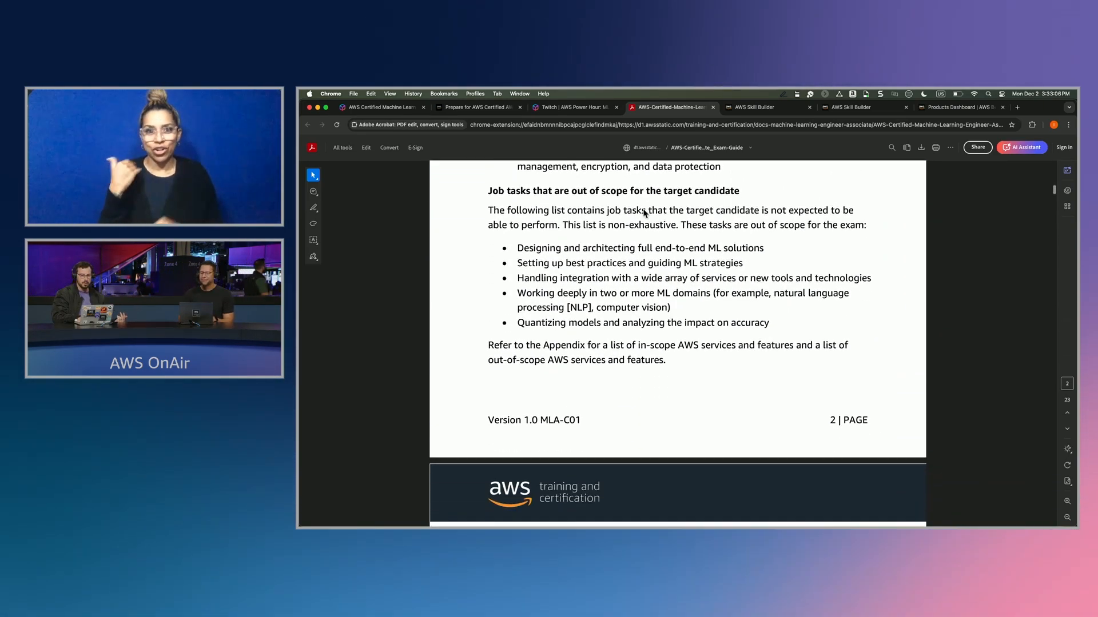
{"action": "scroll", "scroll_direction": "down", "scroll_amount": 3}
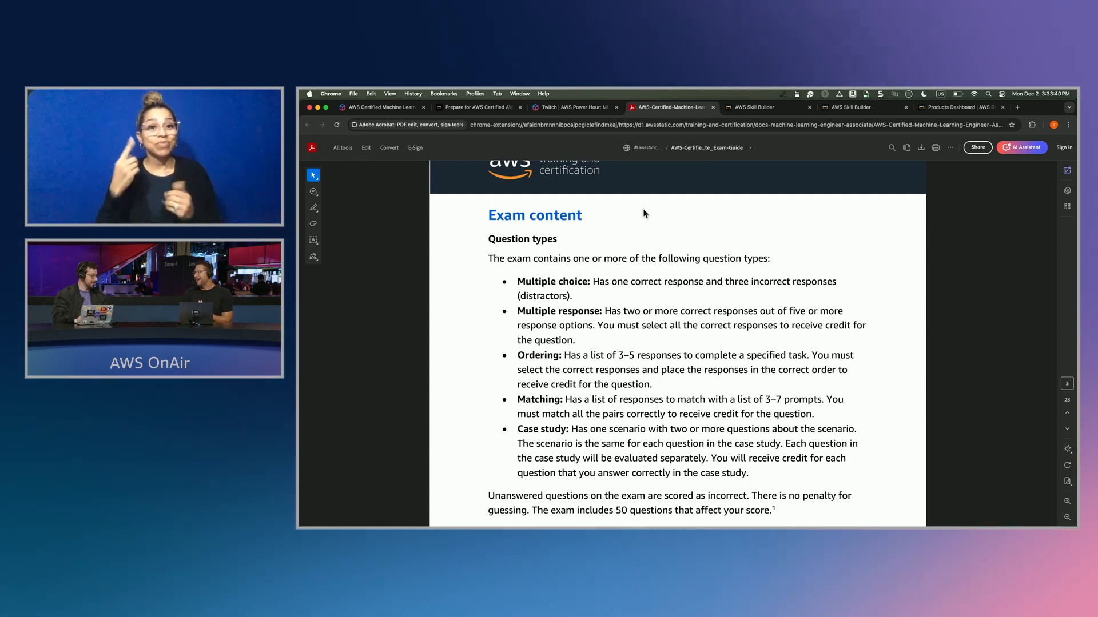
{"action": "scroll", "scroll_direction": "down", "scroll_amount": 3}
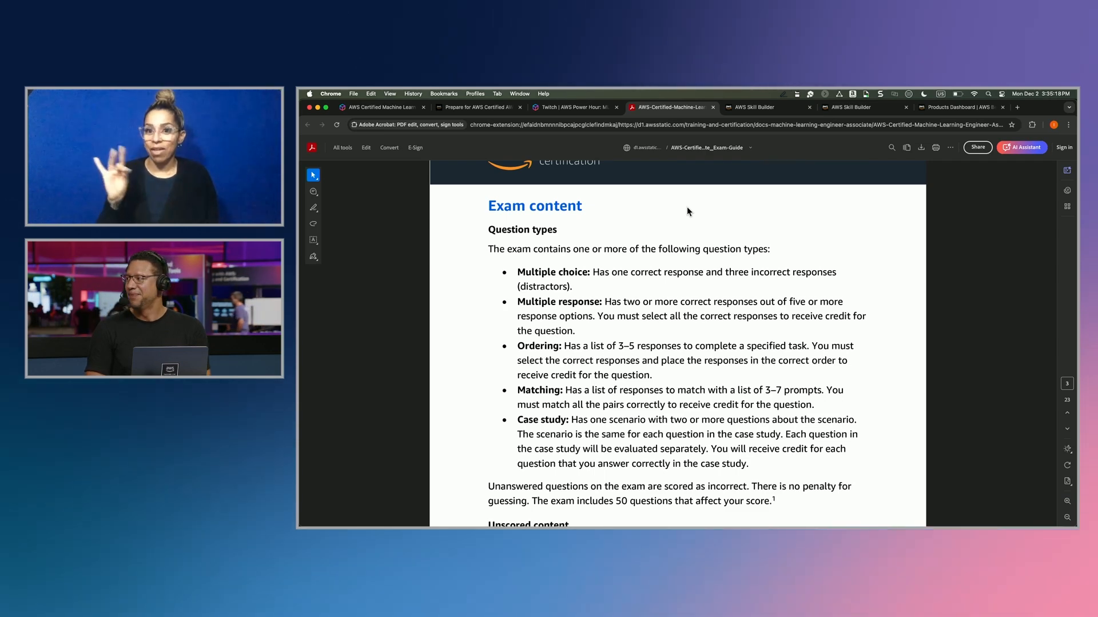
- Enroll in the MLA-C01 official practice question set and reach its dashboard with the 70% score report
{"action": "left_click", "coordinate": [752, 107]}
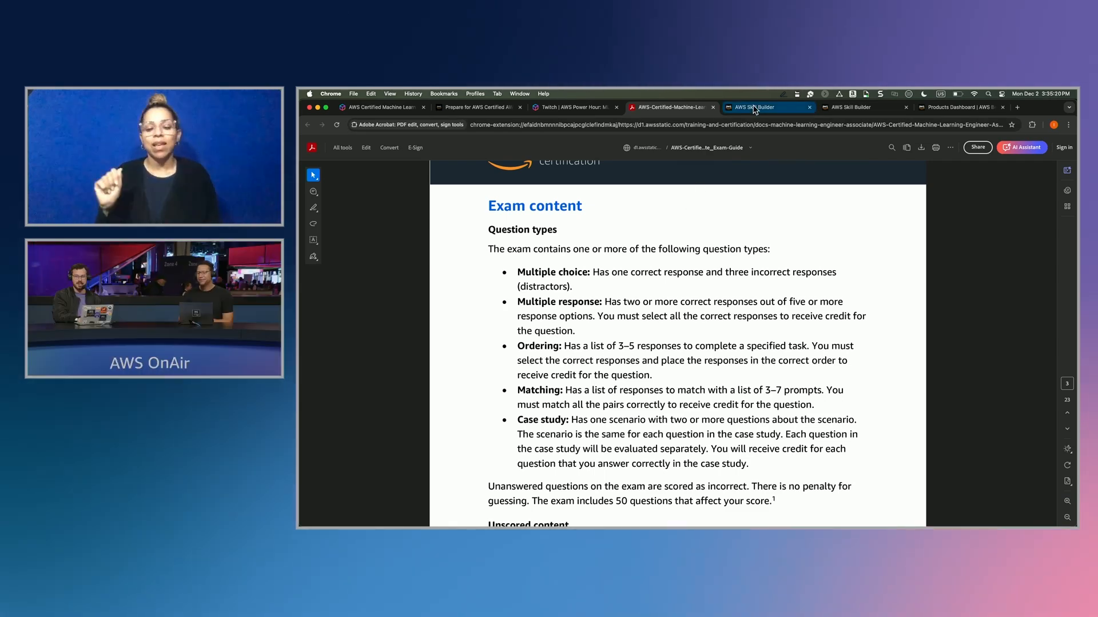
{"action": "left_click", "coordinate": [753, 108]}
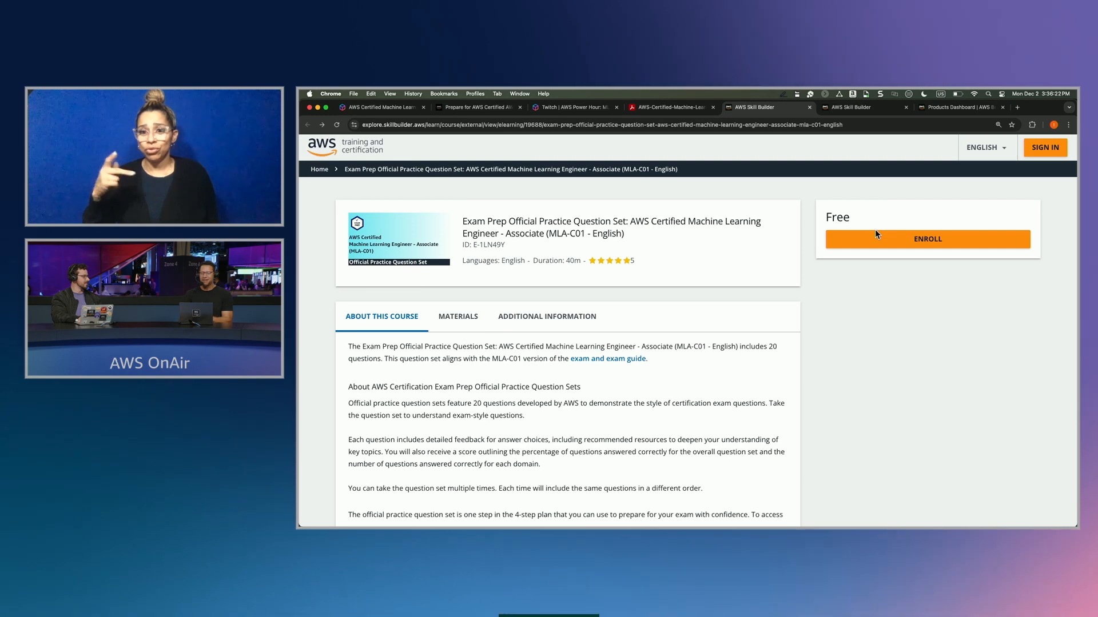
{"action": "left_click", "coordinate": [926, 239]}
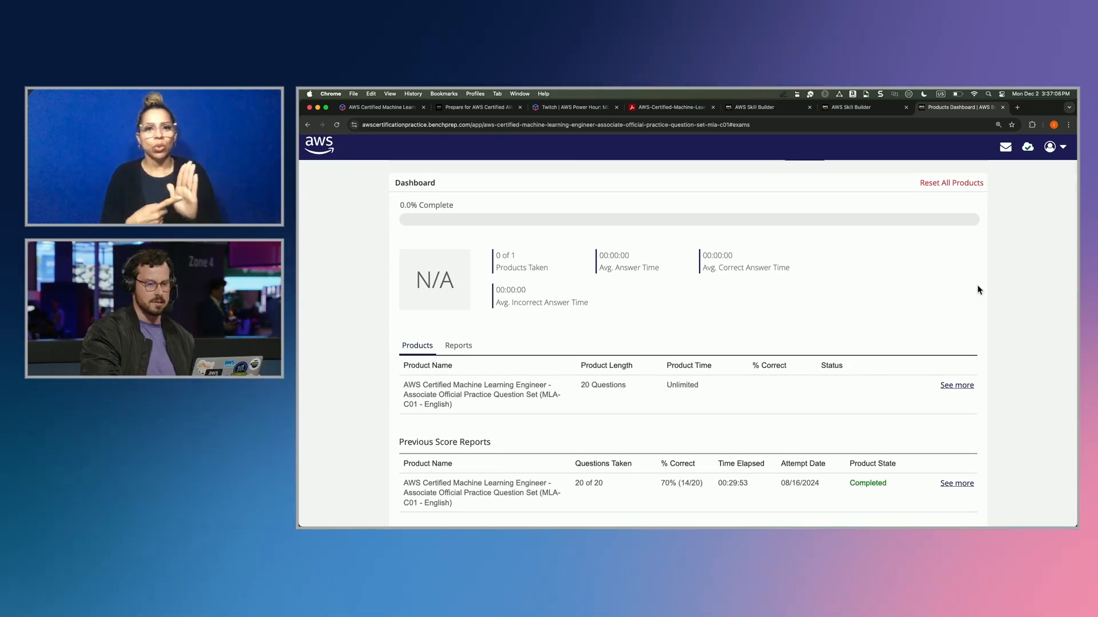
{"action": "scroll", "scroll_direction": "down", "scroll_amount": 3}
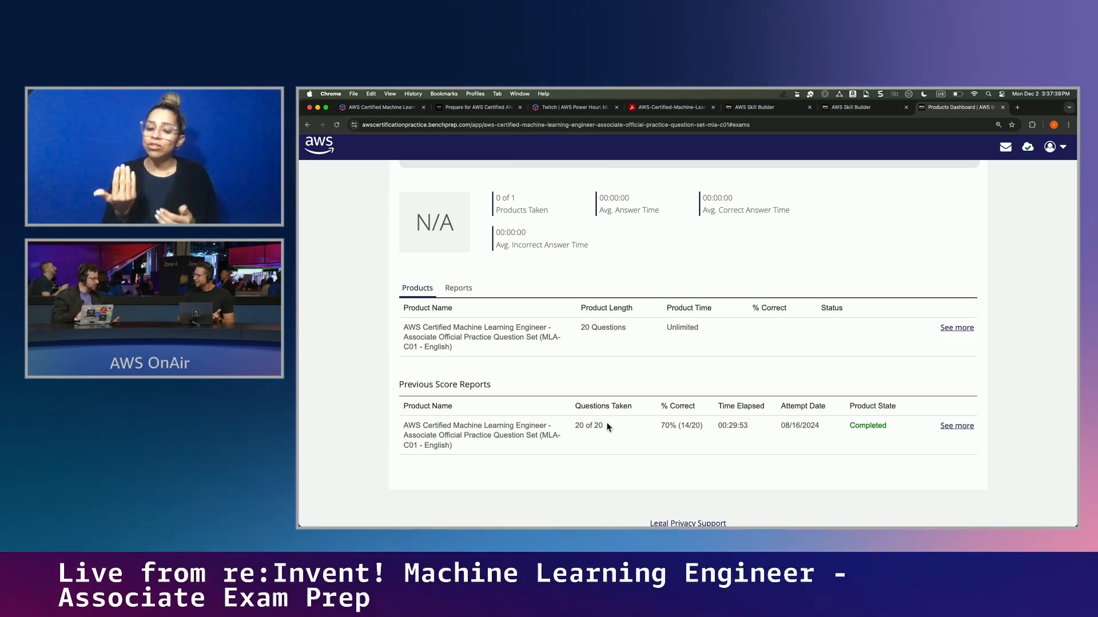
{"action": "mouse_move", "coordinate": [652, 389]}
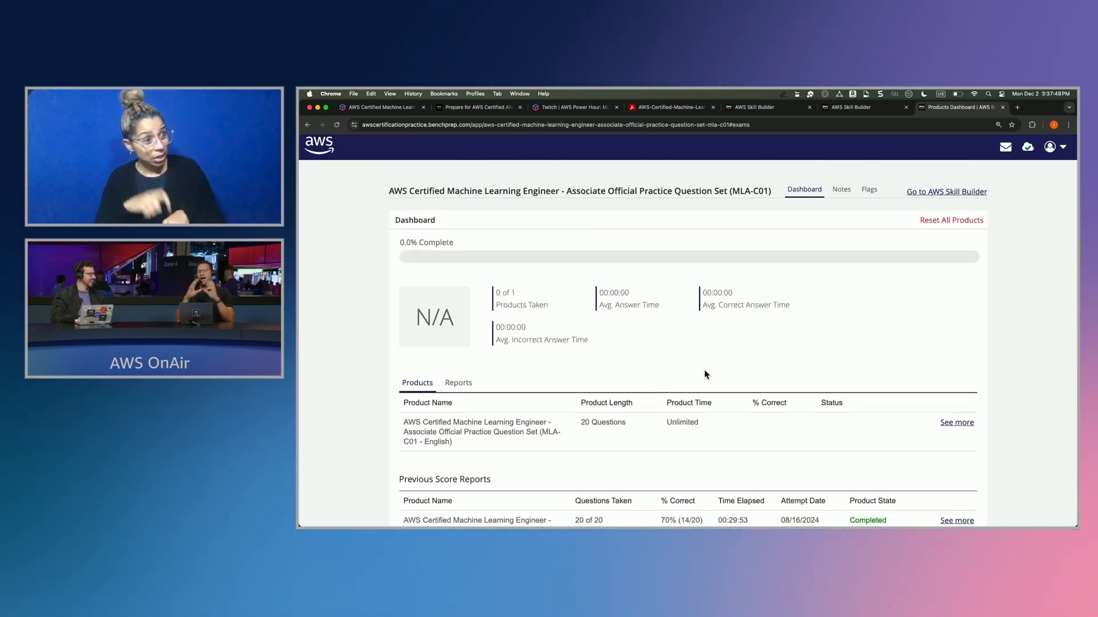
{"action": "mouse_move", "coordinate": [903, 227]}
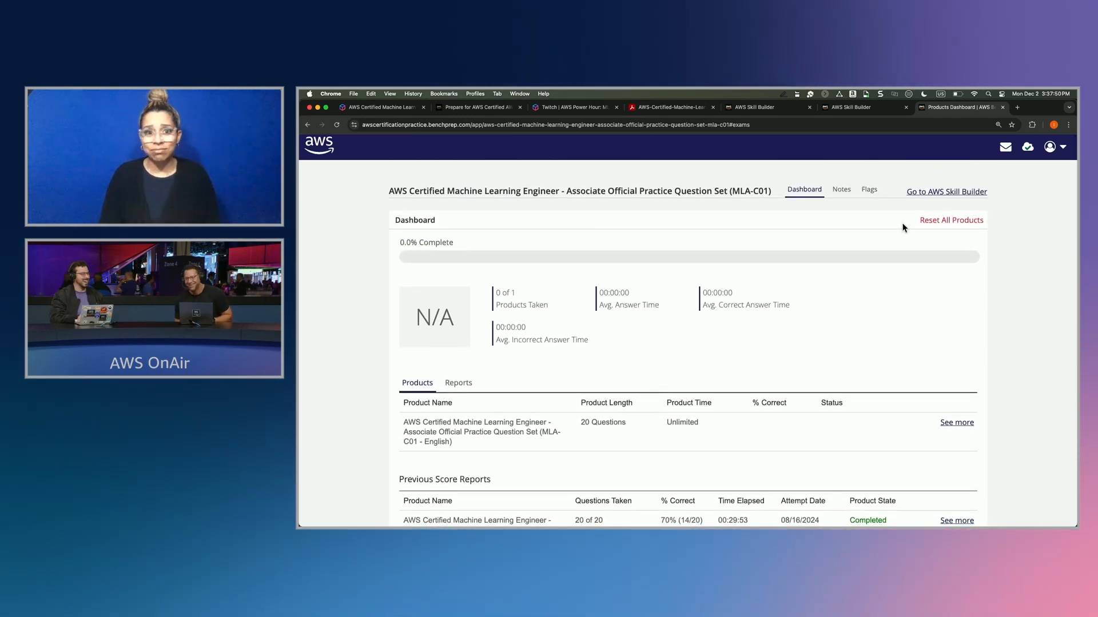
{"action": "mouse_move", "coordinate": [950, 220]}
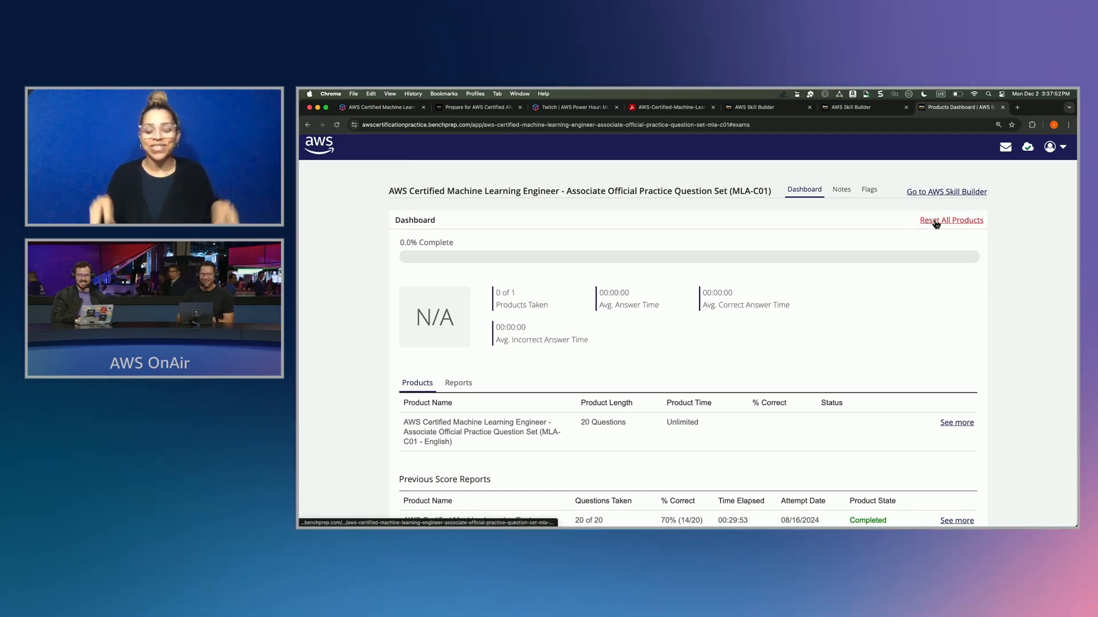
- Reset all products so a new 0 of 20 report sits above the earlier 70% attempt
{"action": "left_click", "coordinate": [950, 220]}
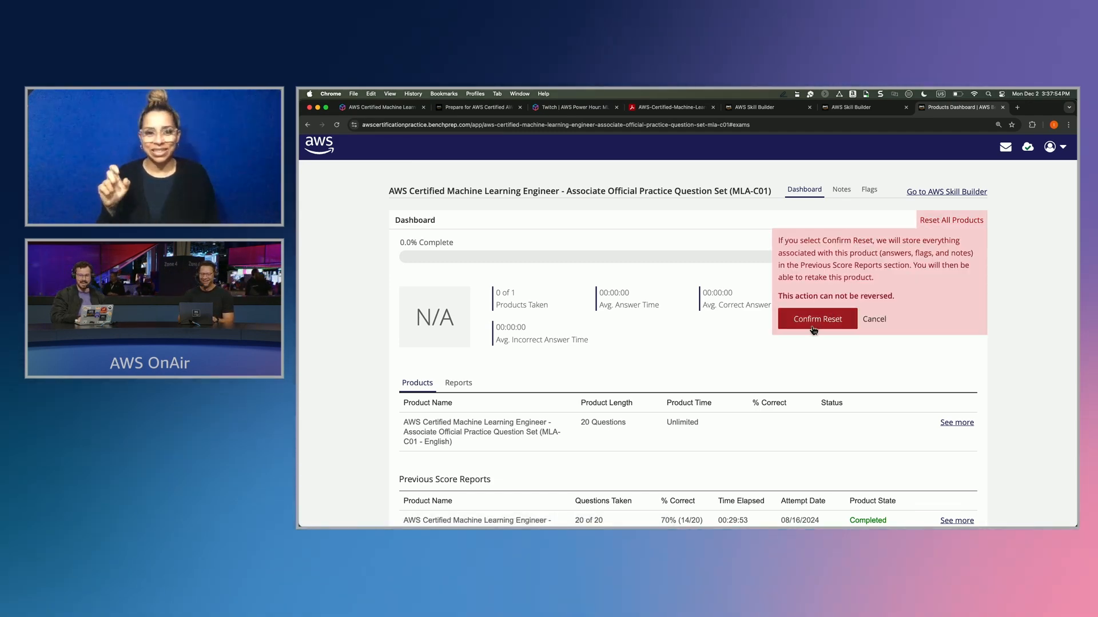
{"action": "left_click", "coordinate": [816, 319]}
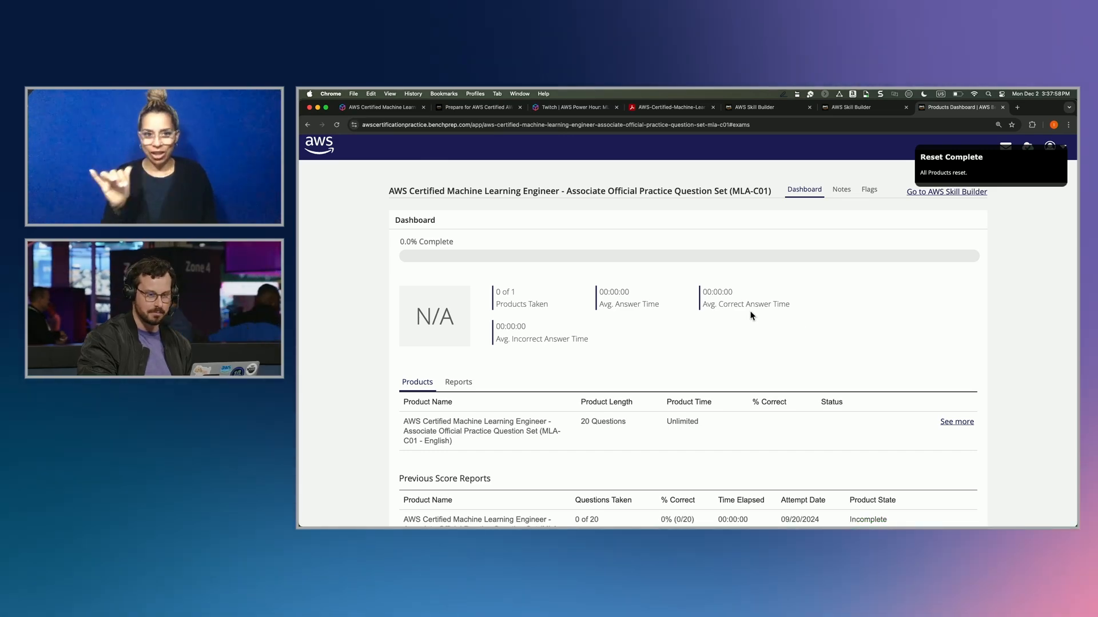
{"action": "scroll", "scroll_direction": "down", "scroll_amount": 3}
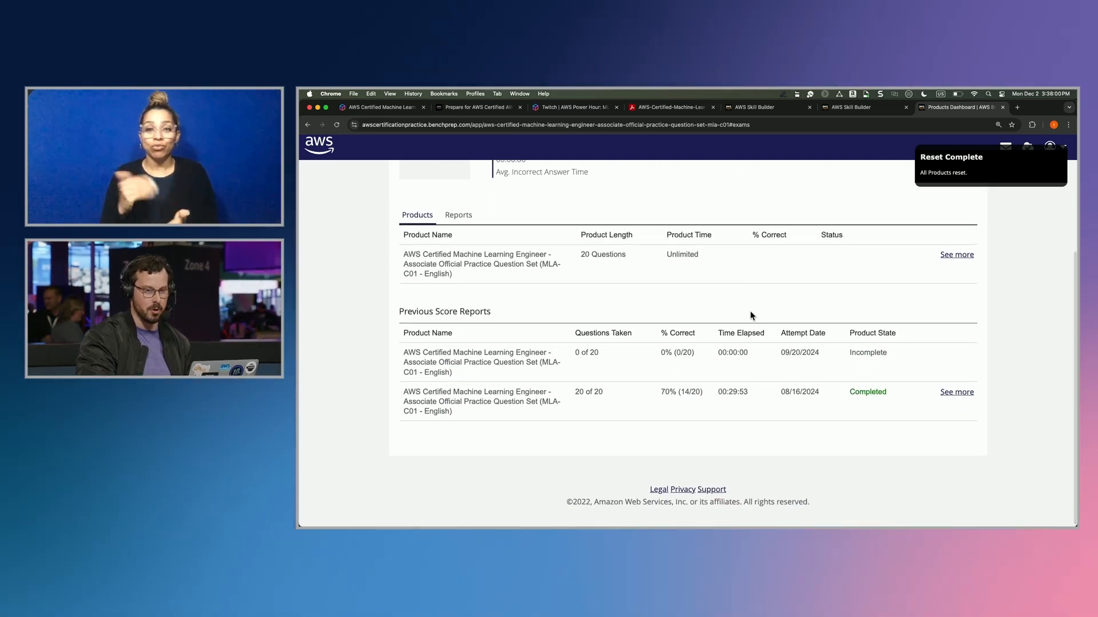
{"action": "scroll", "scroll_direction": "up", "scroll_amount": 3}
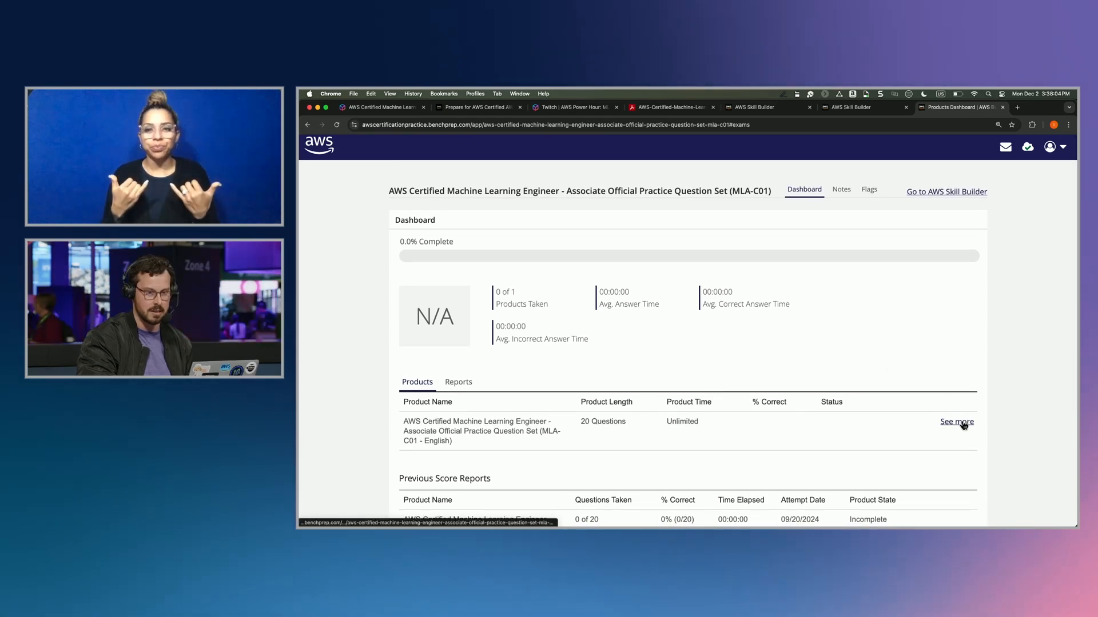
- Start the practice question set from its product details to reach the overview and instructions
{"action": "left_click", "coordinate": [956, 422]}
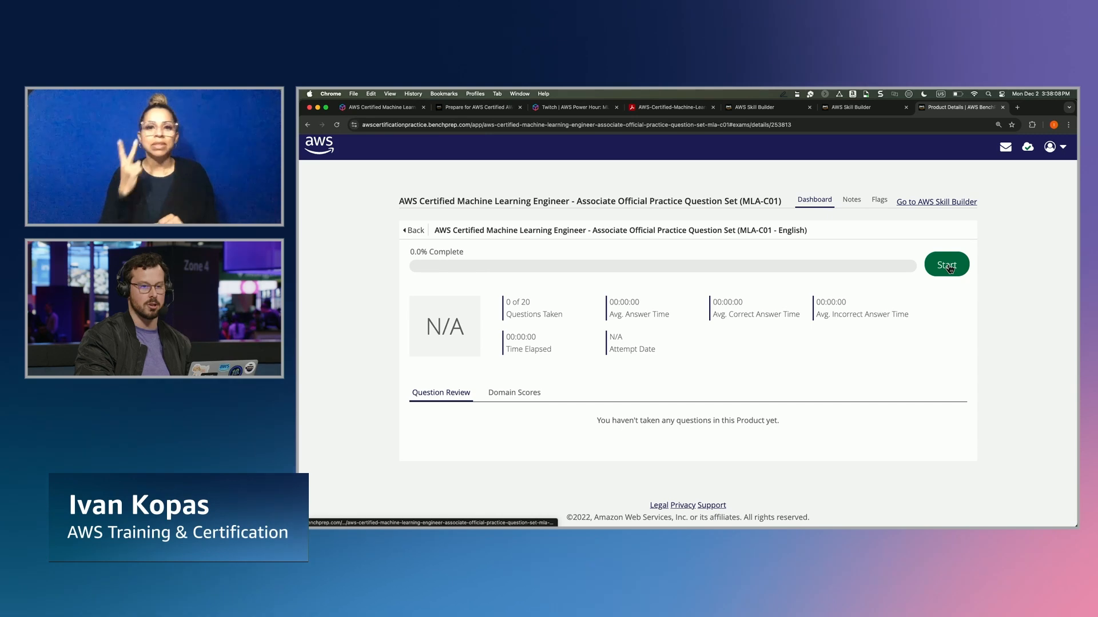
{"action": "mouse_move", "coordinate": [507, 298]}
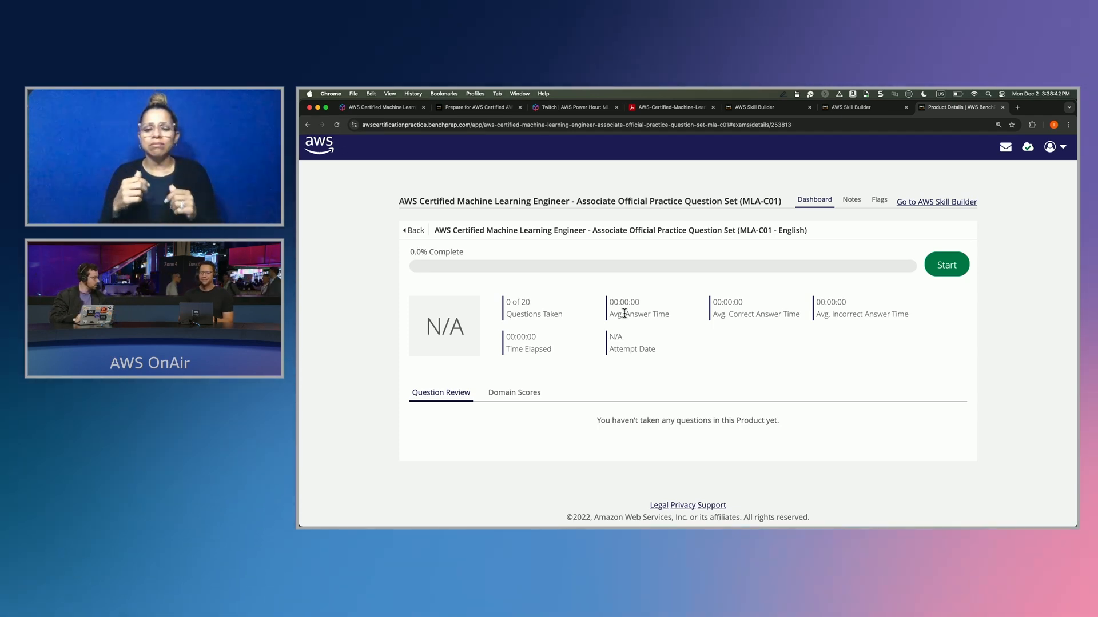
{"action": "mouse_move", "coordinate": [644, 493]}
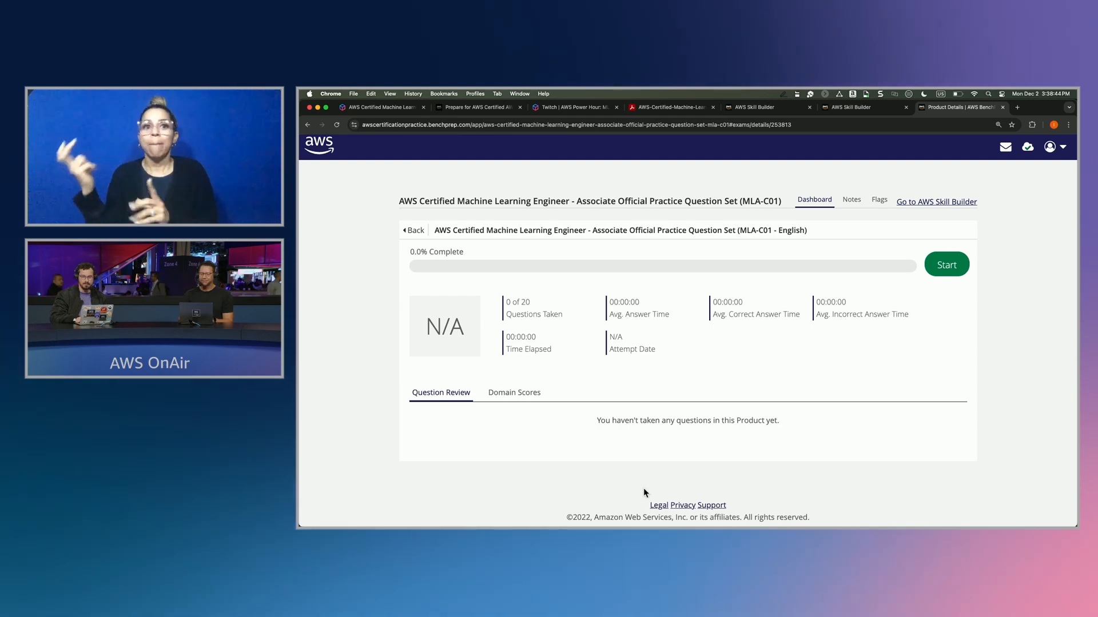
{"action": "left_click", "coordinate": [945, 264]}
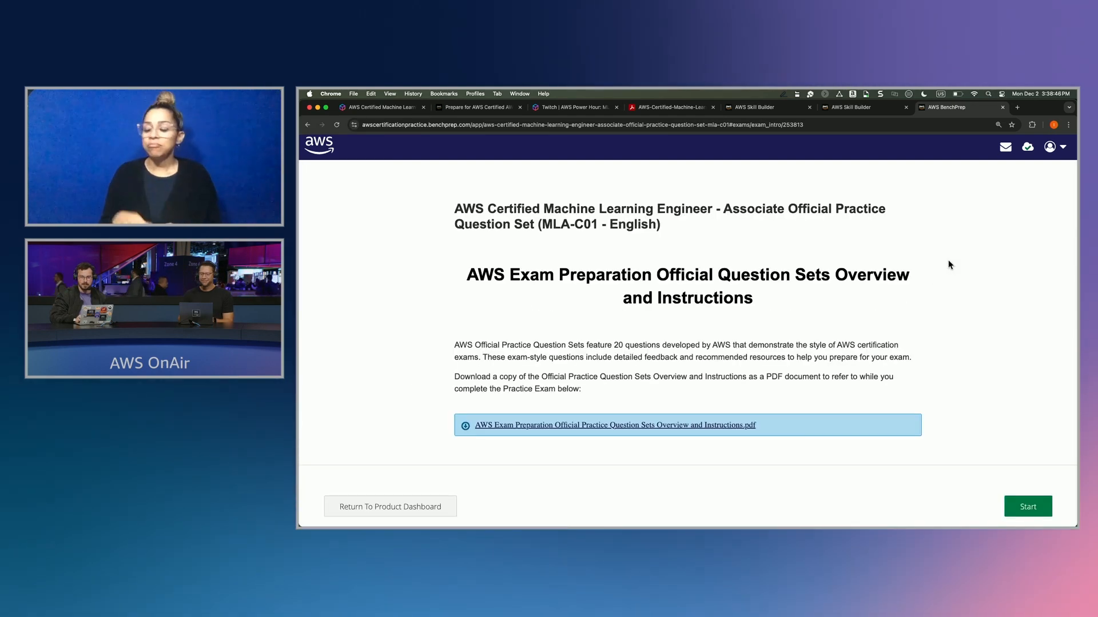
{"action": "scroll", "scroll_direction": "down", "scroll_amount": 3}
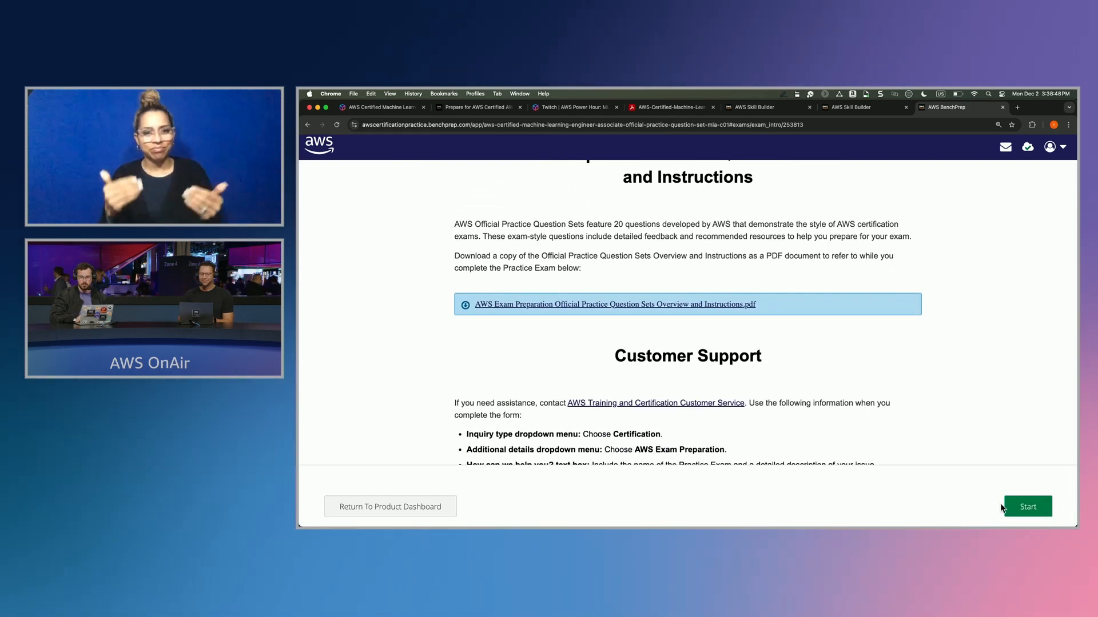
- Begin the exam so question 1 of 20, the SageMaker loan-model monitoring scenario, appears
{"action": "left_click", "coordinate": [1027, 507]}
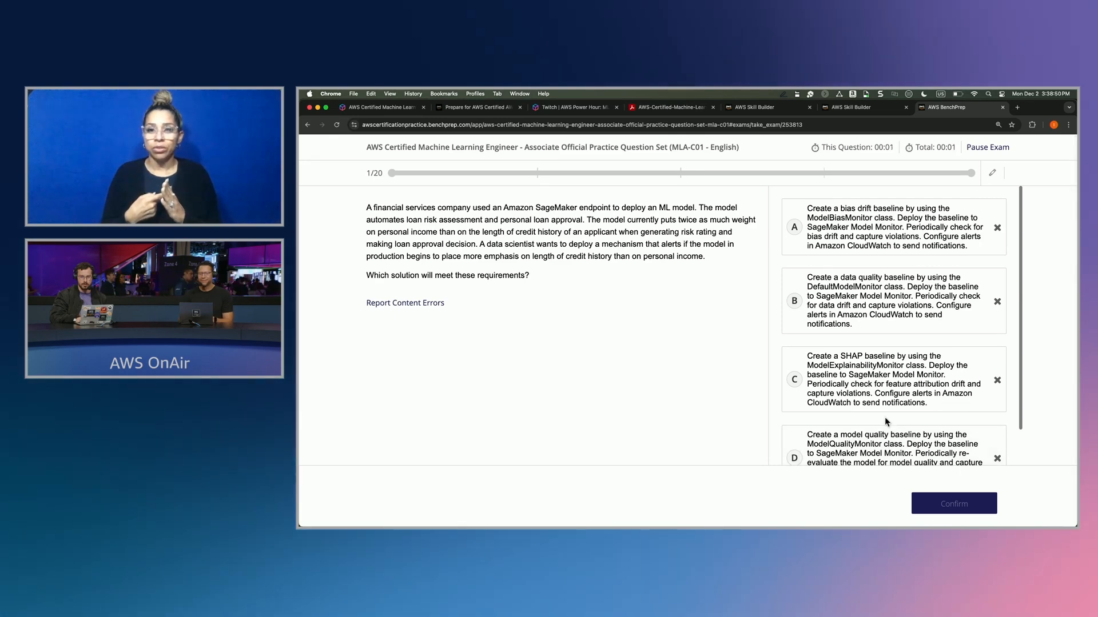
{"action": "mouse_move", "coordinate": [724, 382]}
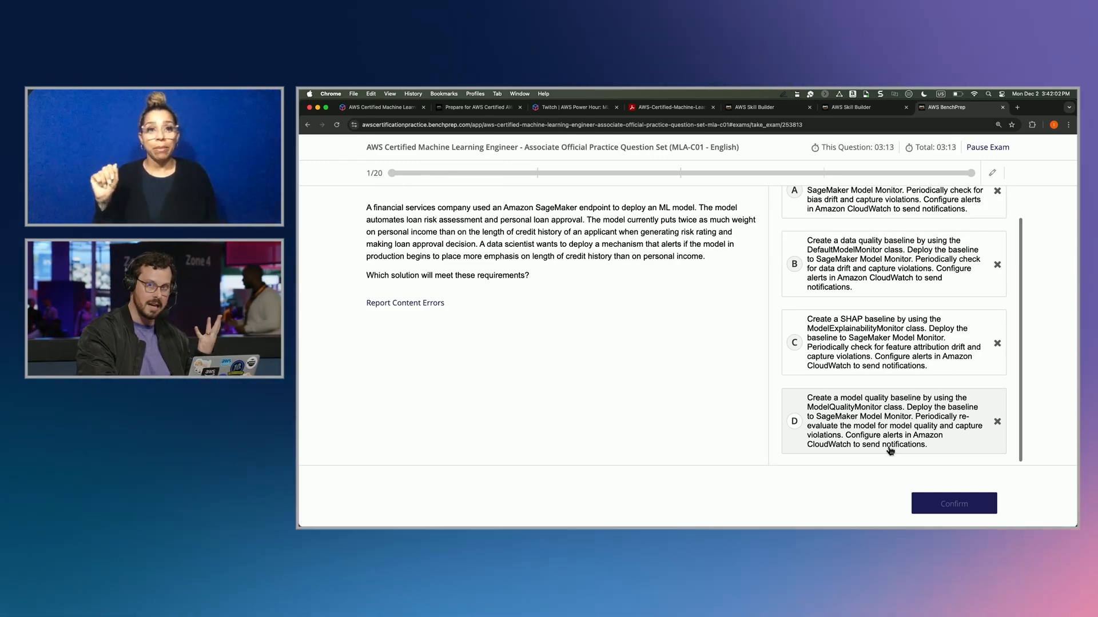
{"action": "scroll", "scroll_direction": "up", "scroll_amount": 3}
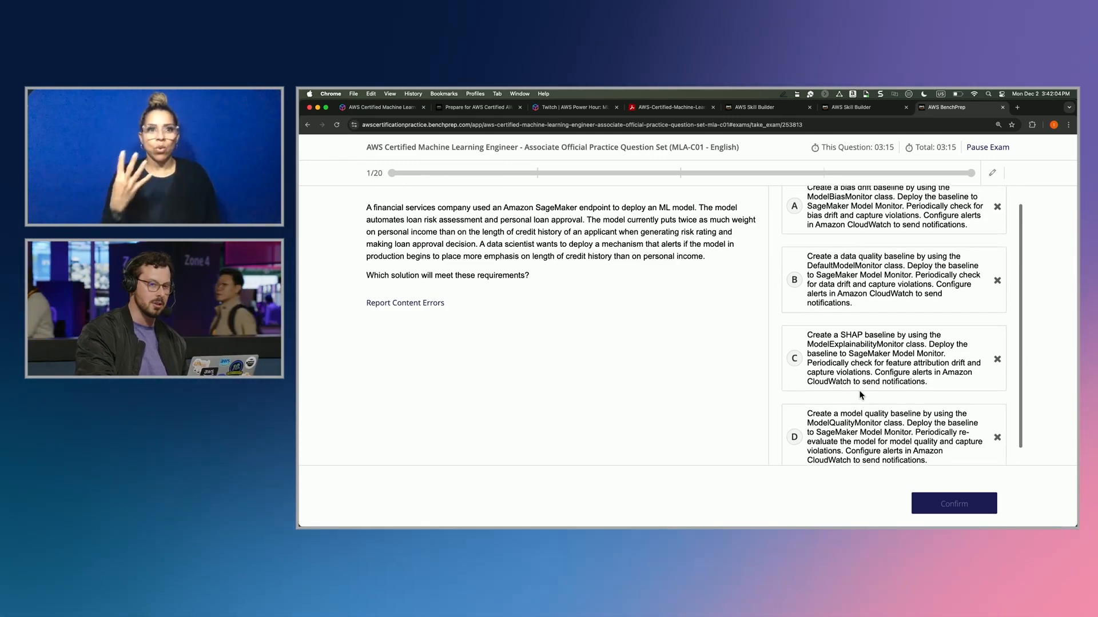
{"action": "scroll", "scroll_direction": "up", "scroll_amount": 3}
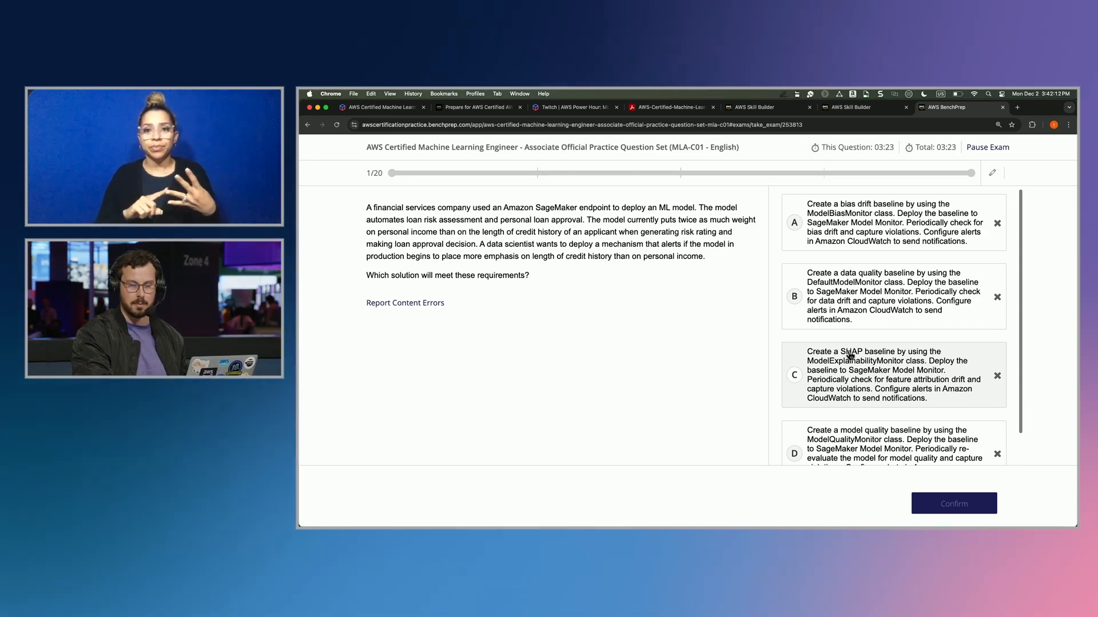
{"action": "scroll", "scroll_direction": "down", "scroll_amount": 3}
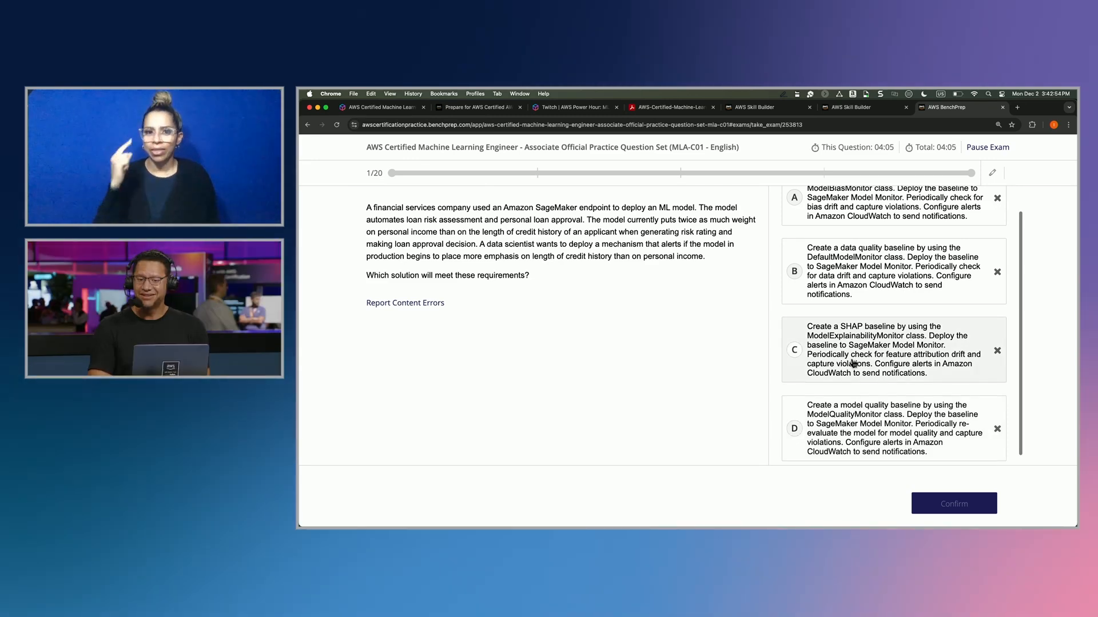
{"action": "scroll", "scroll_direction": "up", "scroll_amount": 3}
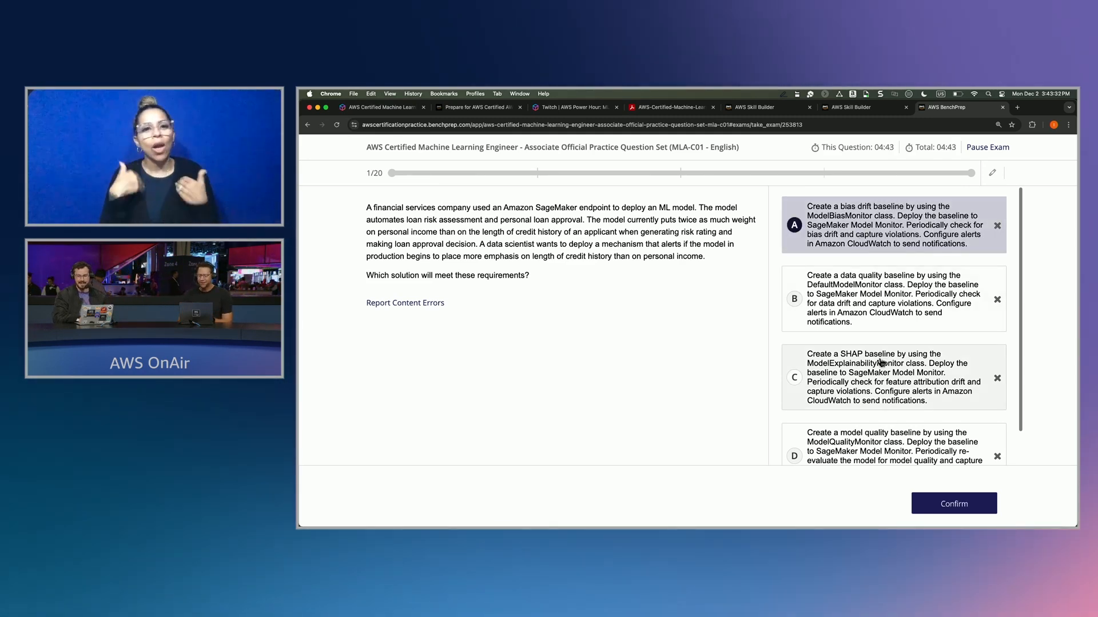
{"action": "mouse_move", "coordinate": [954, 503]}
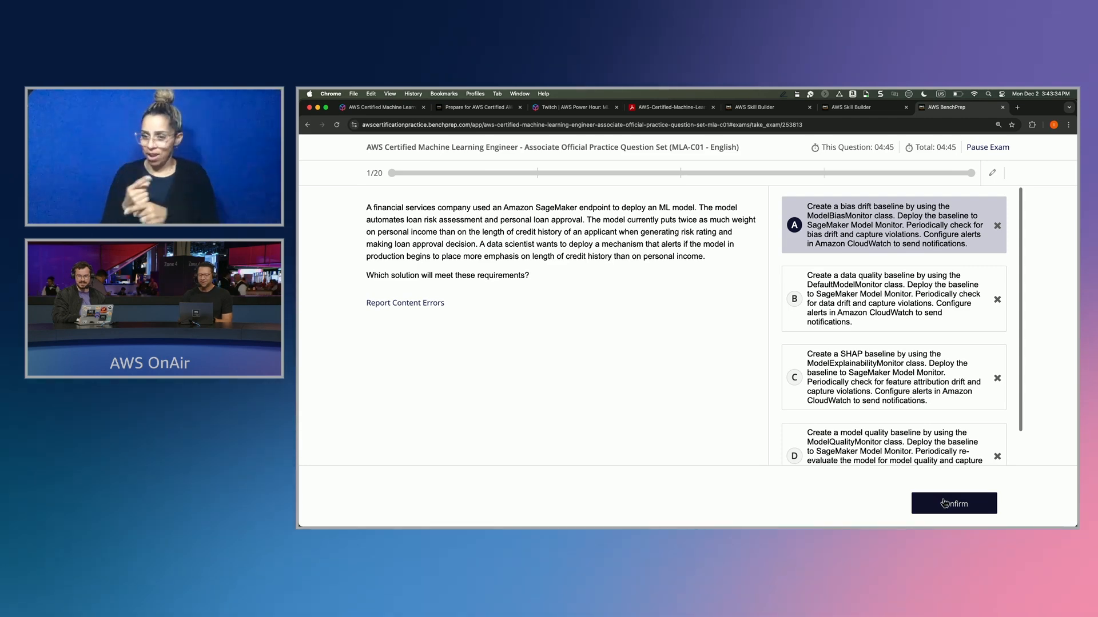
- Confirm option A for question 1, graded incorrect with C shown as correct
{"action": "left_click", "coordinate": [953, 503]}
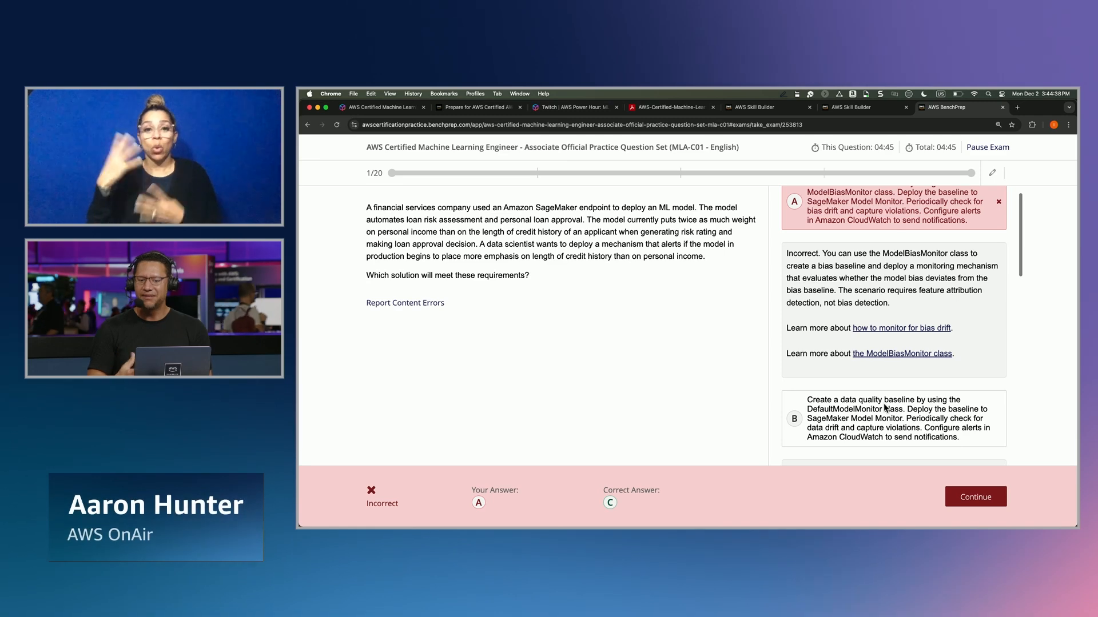
- Read the rationale for correct option C on ModelExplainabilityMonitor feature attribution drift
{"action": "scroll", "scroll_direction": "down", "scroll_amount": 3}
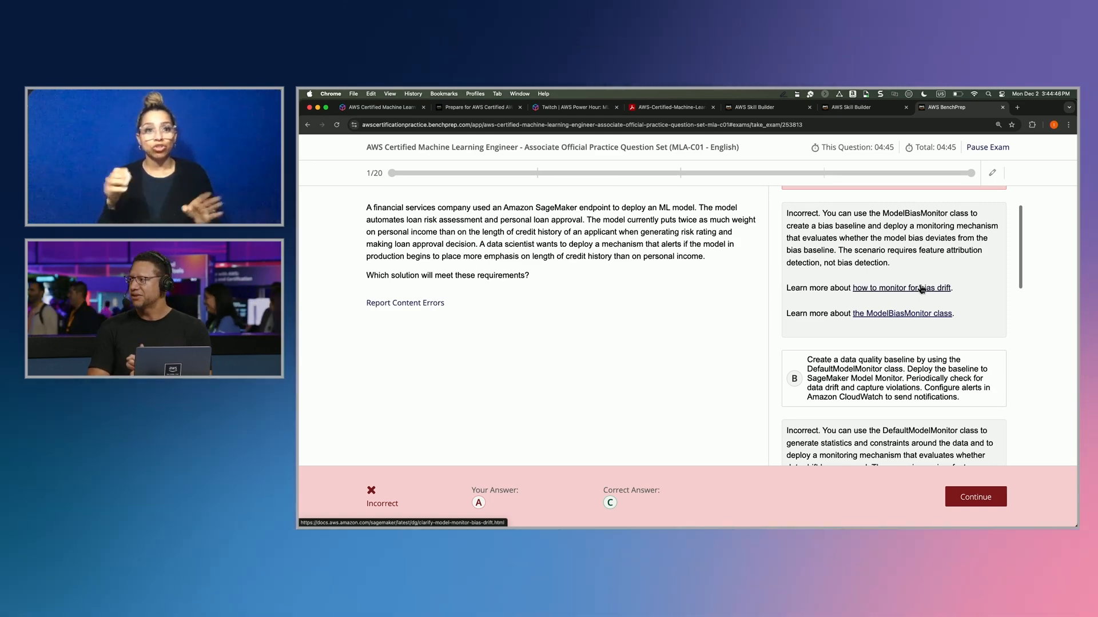
{"action": "scroll", "scroll_direction": "down", "scroll_amount": 3}
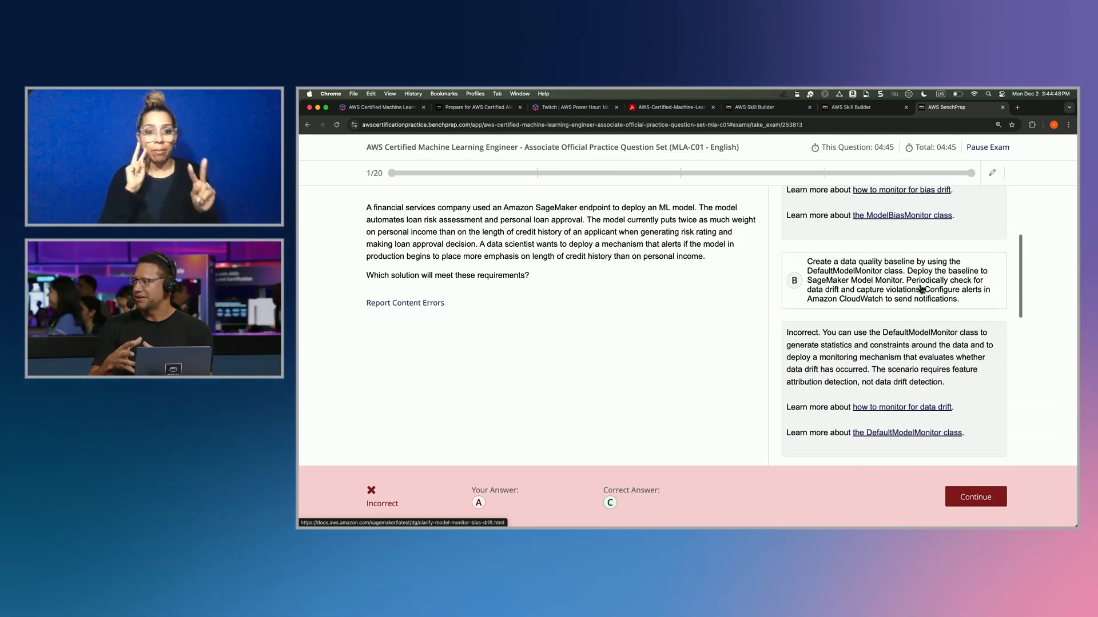
{"action": "scroll", "scroll_direction": "down", "scroll_amount": 3}
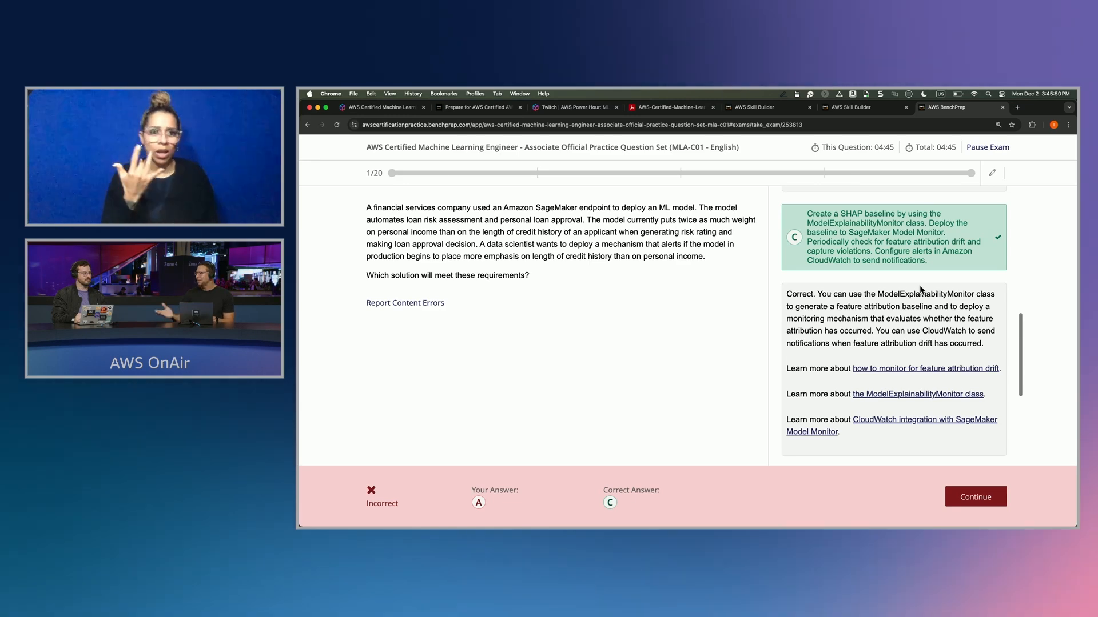
{"action": "mouse_move", "coordinate": [762, 209]}
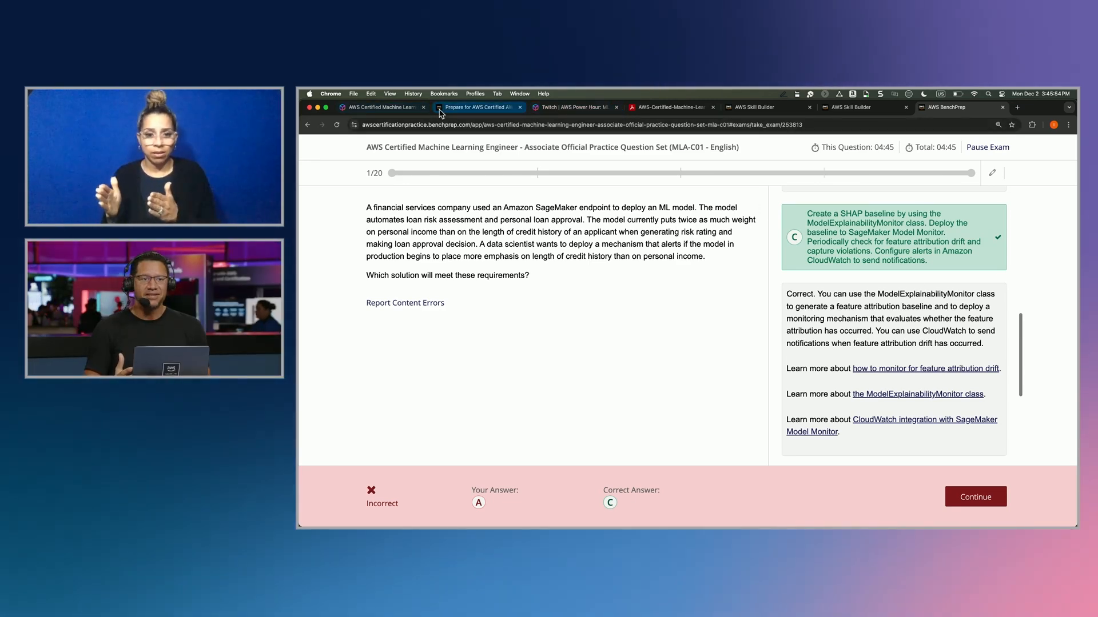
- Return to the ML Engineer Associate certification page showing prep steps 1–4 through Assess your exam readiness
{"action": "left_click", "coordinate": [378, 107]}
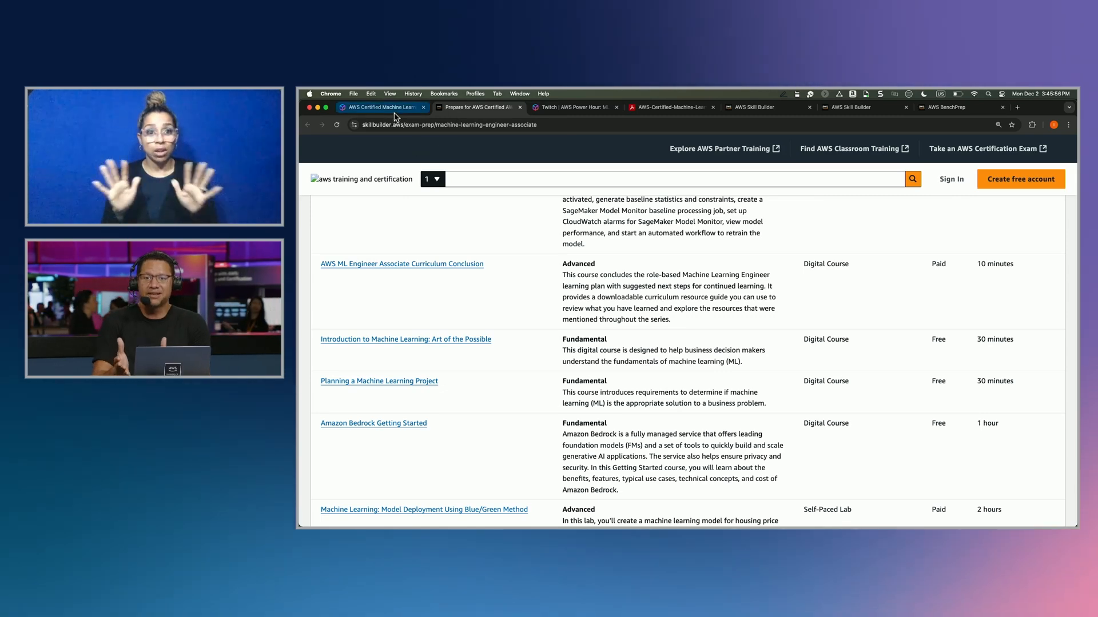
{"action": "left_click", "coordinate": [478, 108]}
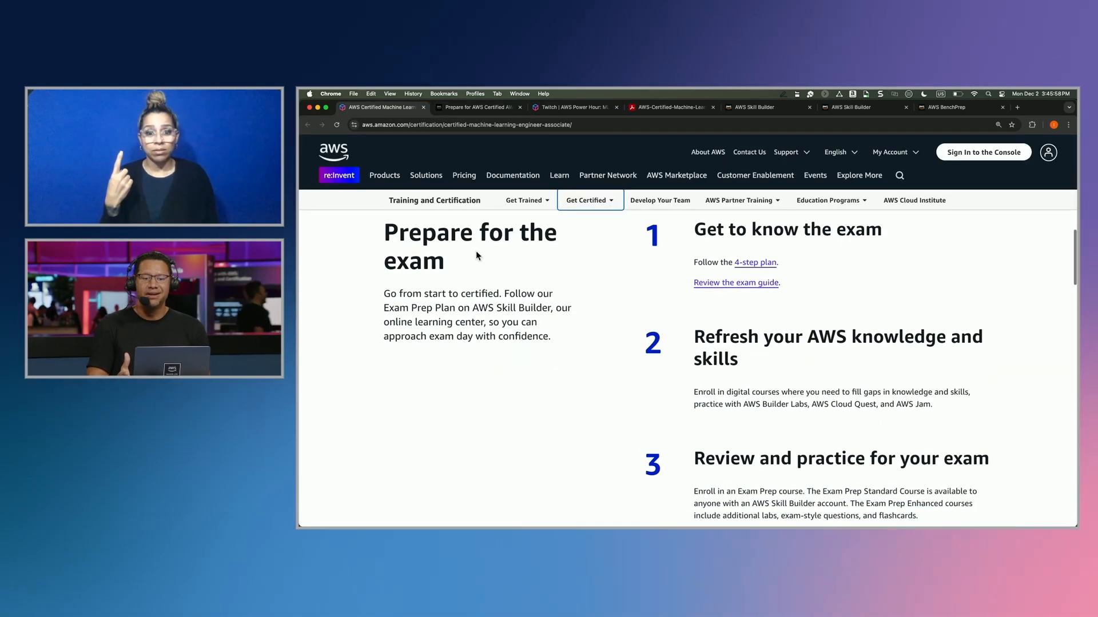
{"action": "scroll", "scroll_direction": "down", "scroll_amount": 3}
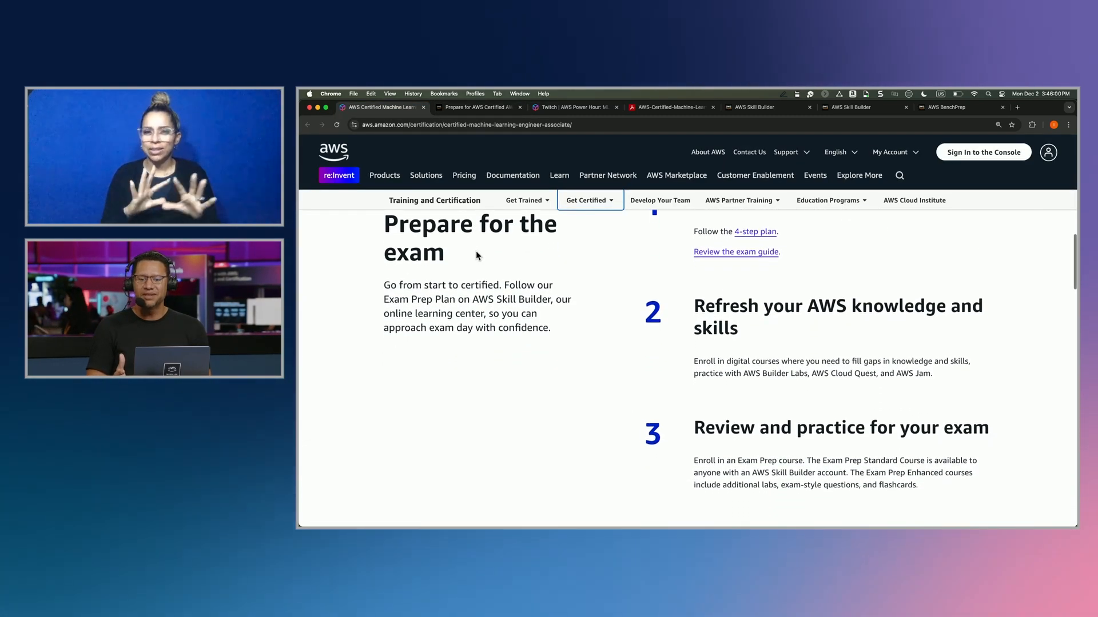
{"action": "scroll", "scroll_direction": "down", "scroll_amount": 3}
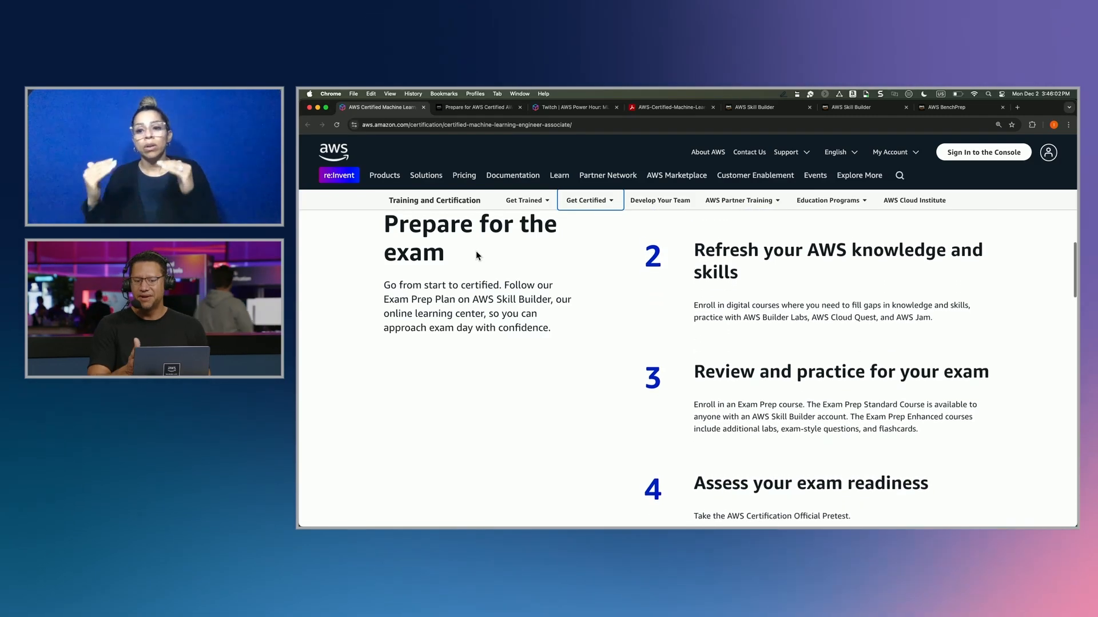